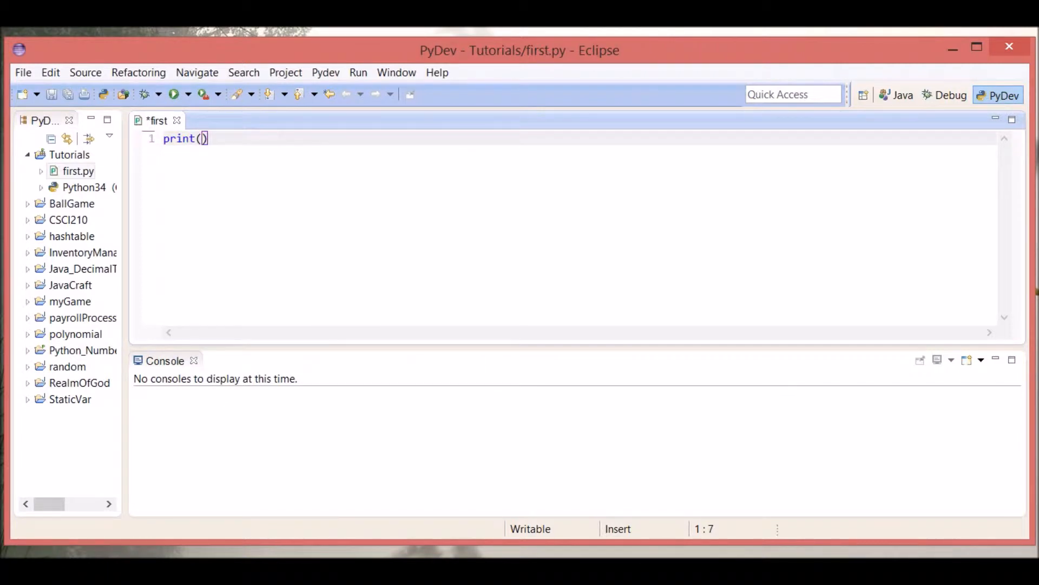
Write print("Hello World") in first.py and run it to show Hello World in the console
{"action": "type", "text": "\"\""}
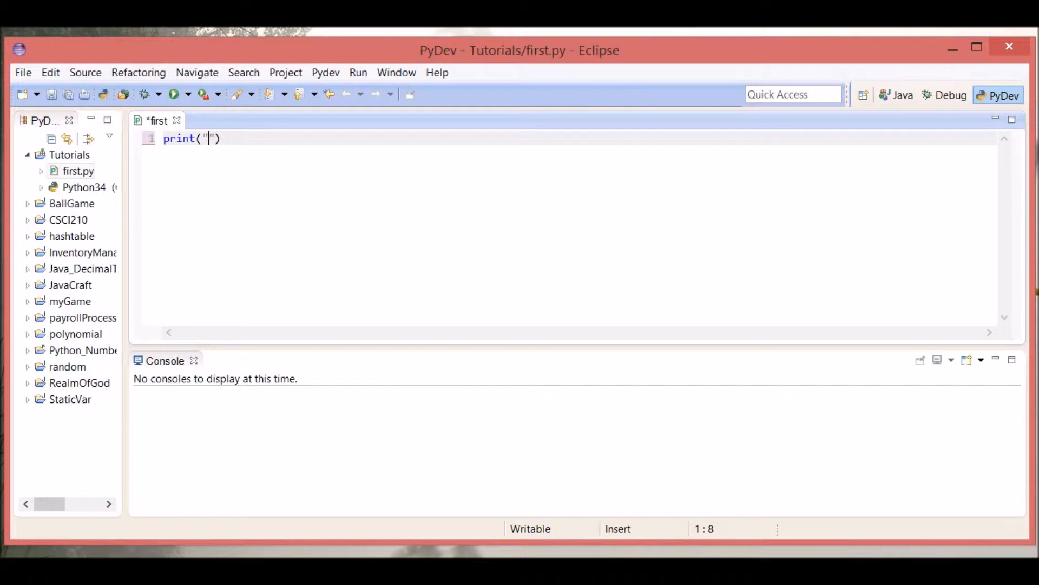
{"action": "type", "text": "\""}
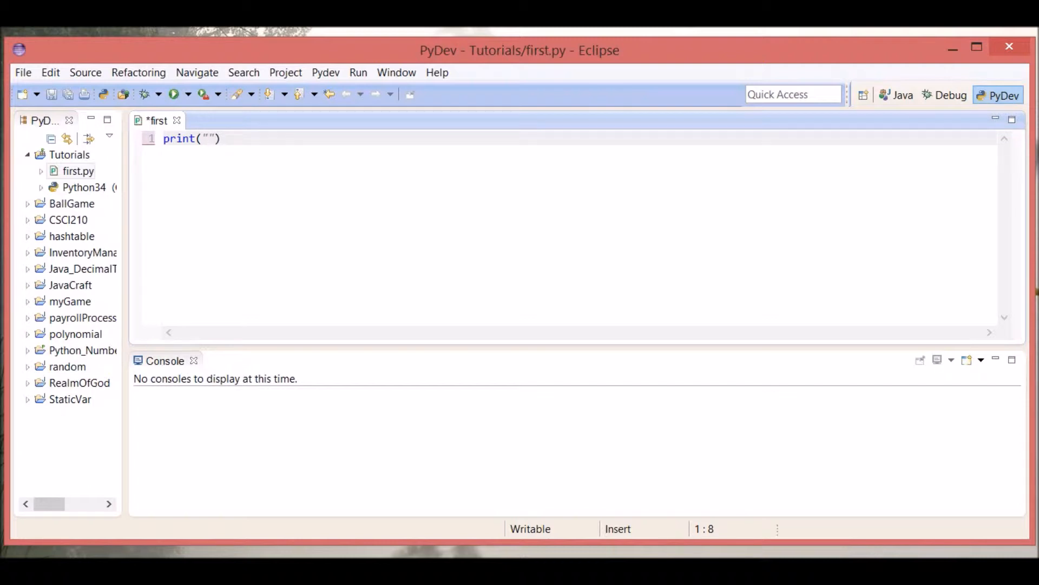
{"action": "type", "text": "Hello World"}
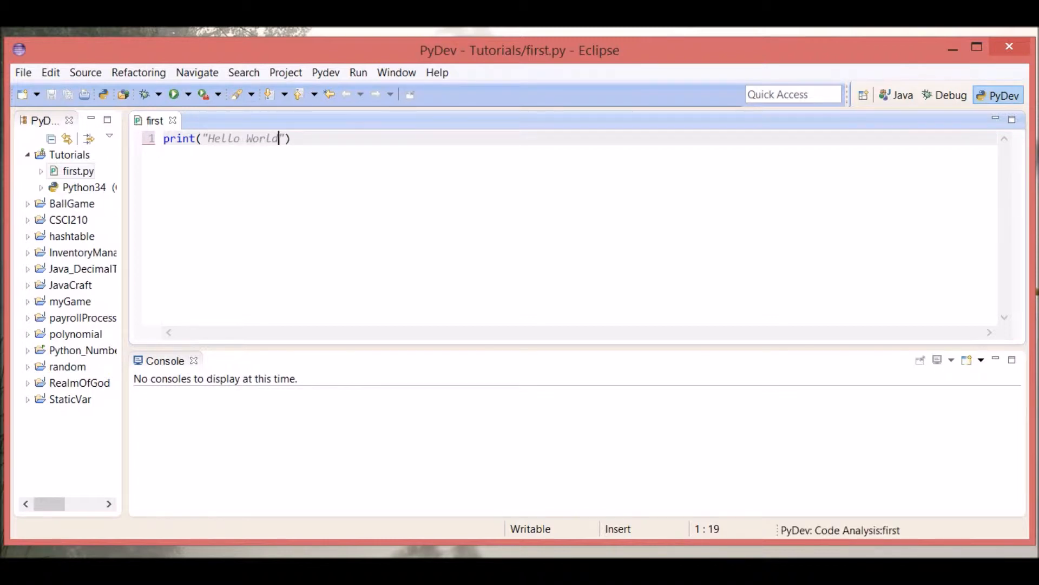
{"action": "left_click", "coordinate": [172, 94]}
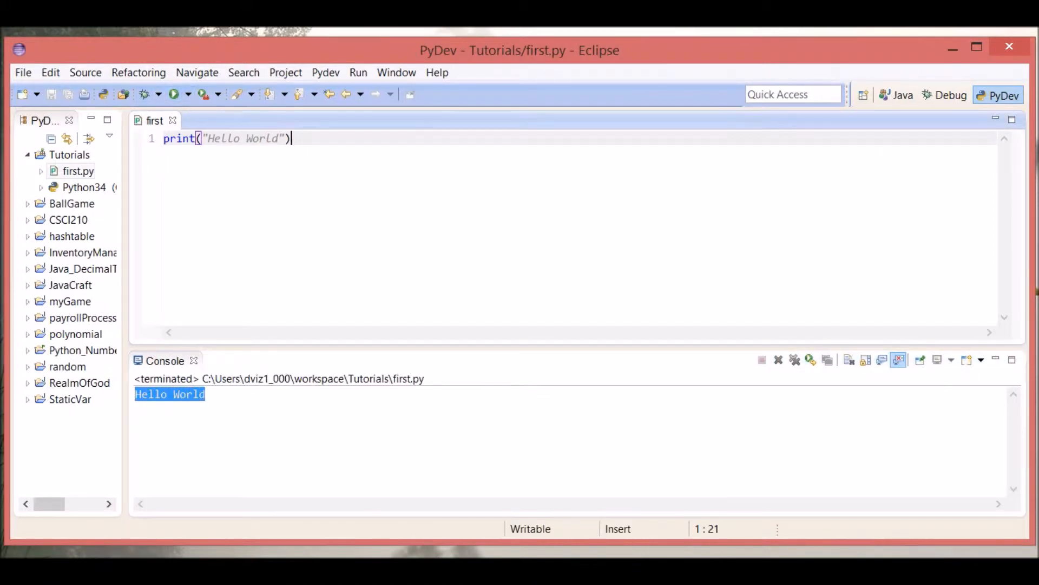
Read the print docstring popup, dismiss it, and insert an empty line above the print statement
{"action": "left_click", "coordinate": [190, 138]}
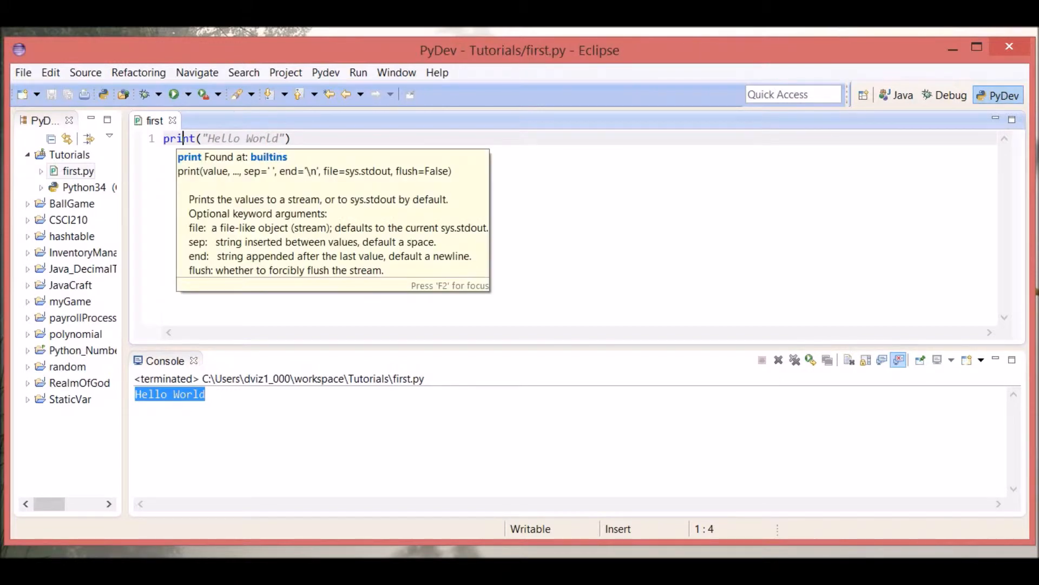
{"action": "key", "text": "F2"}
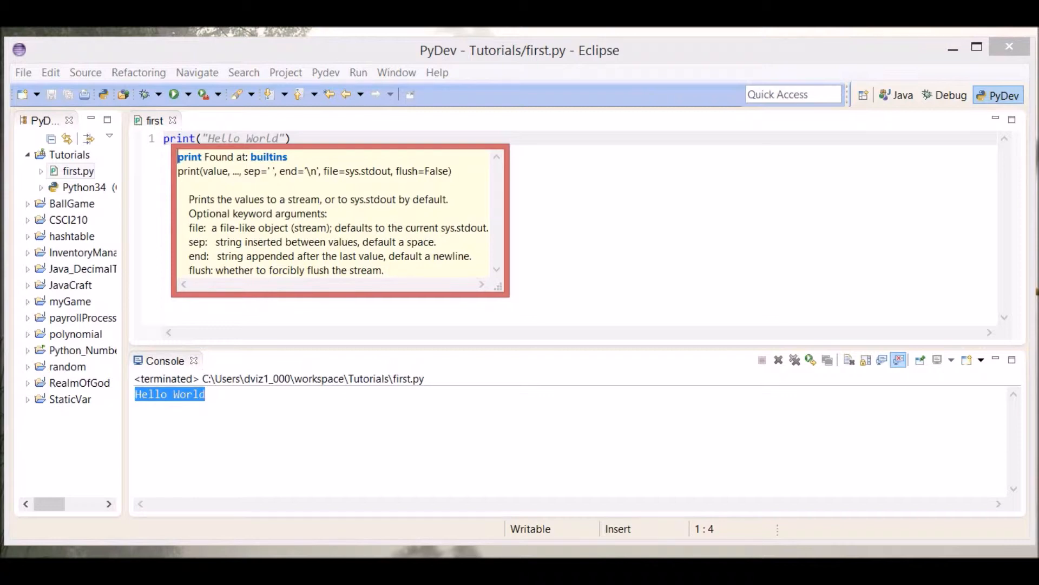
{"action": "double_click", "coordinate": [218, 171]}
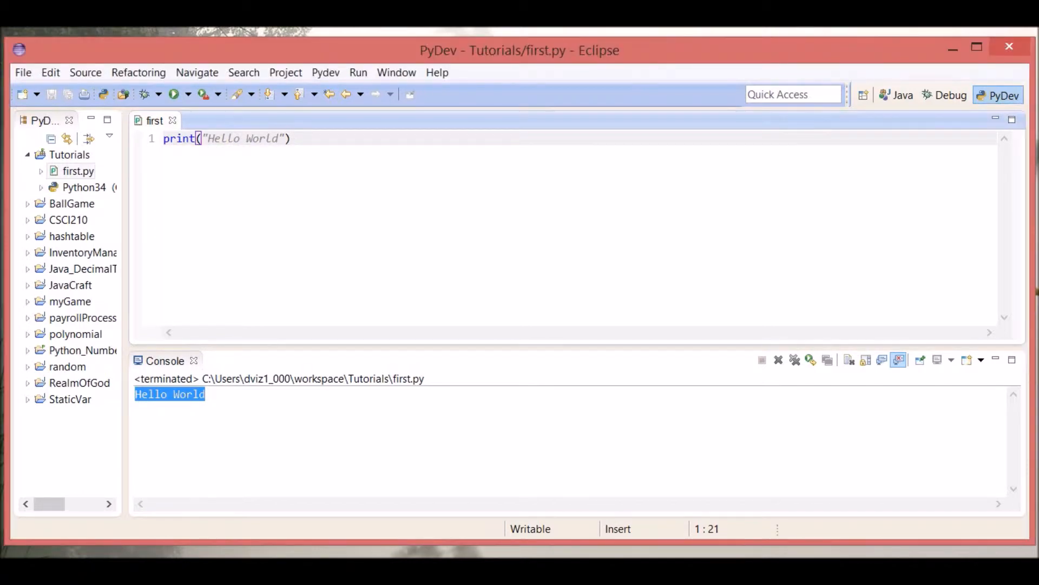
{"action": "left_click", "coordinate": [290, 139]}
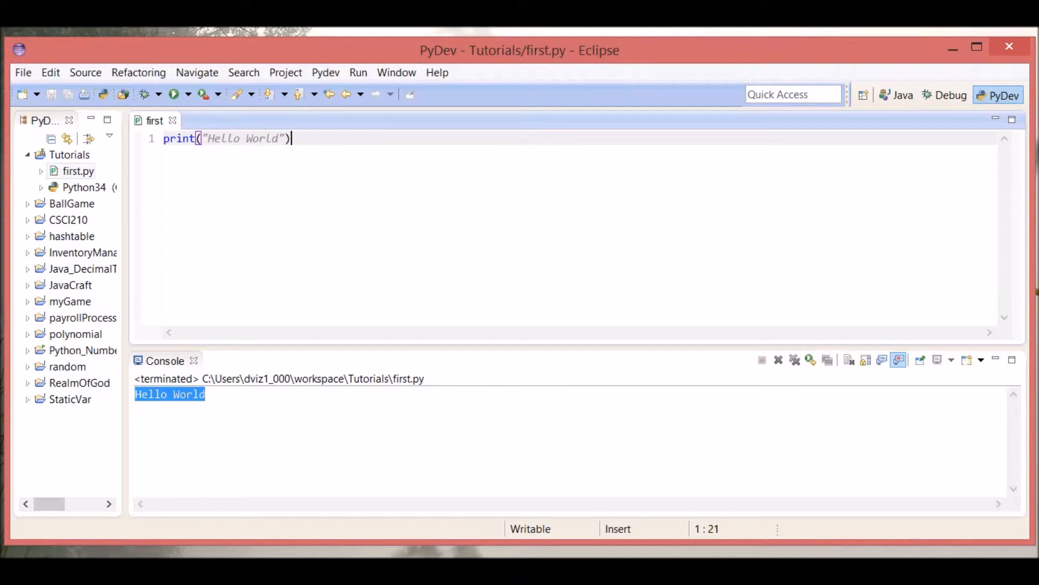
{"action": "left_click", "coordinate": [164, 138]}
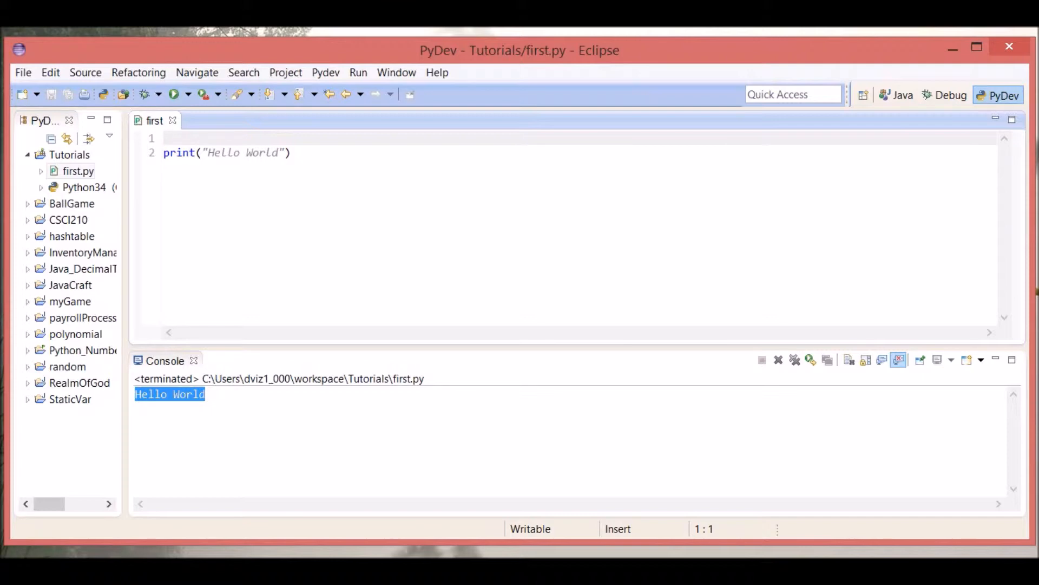
Assign string = "Hello World" on line 1, change the call to print(string), and run it
{"action": "type", "text": "string"}
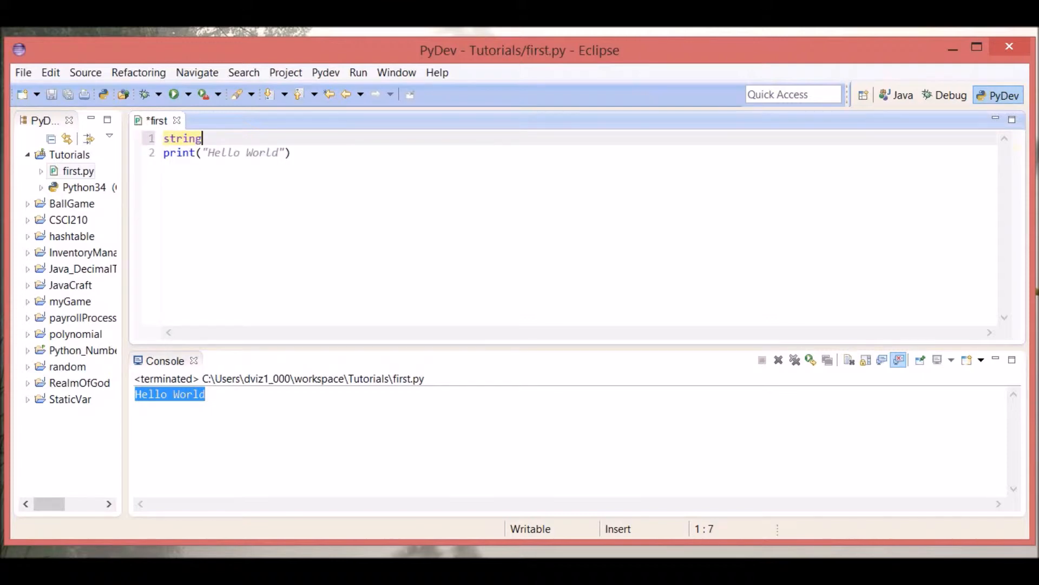
{"action": "type", "text": "= H"}
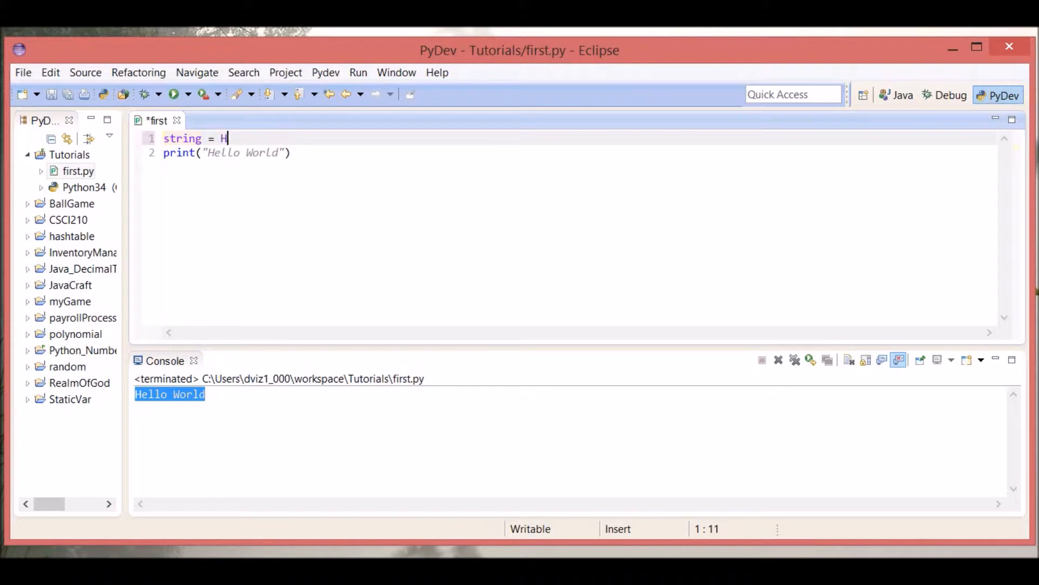
{"action": "type", "text": "ello"}
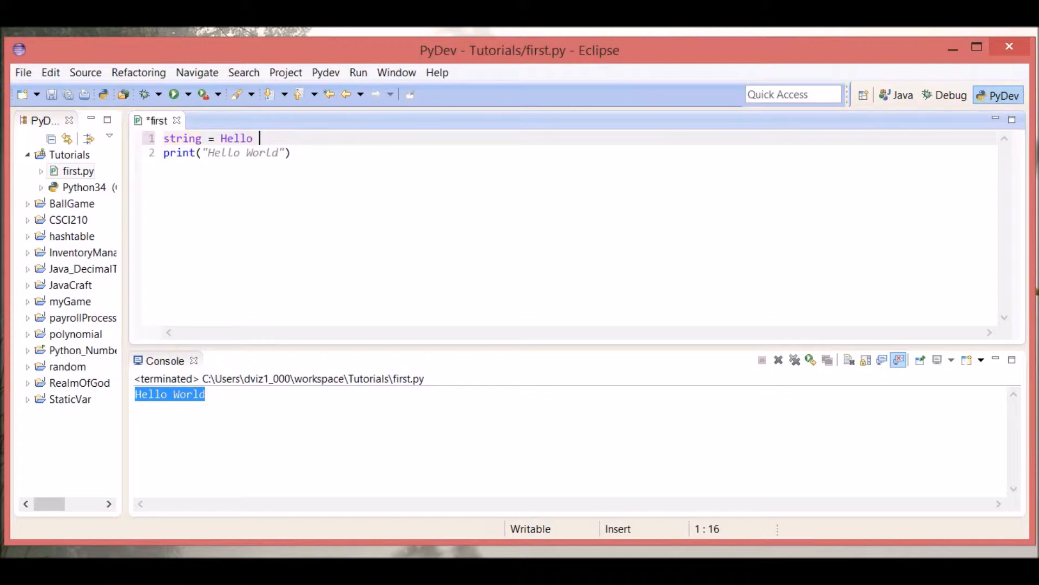
{"action": "type", "text": "\"\""}
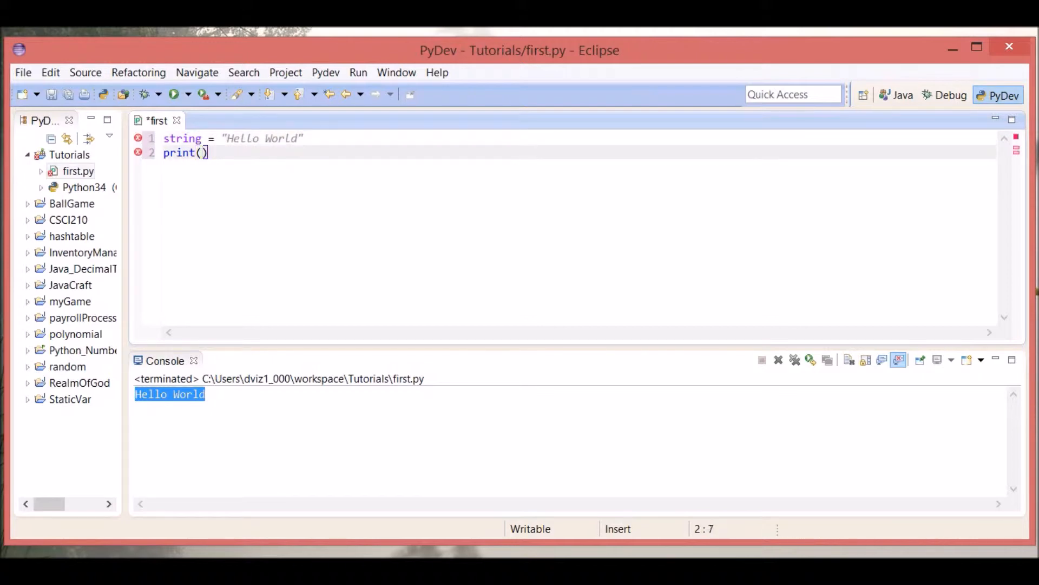
{"action": "type", "text": "string"}
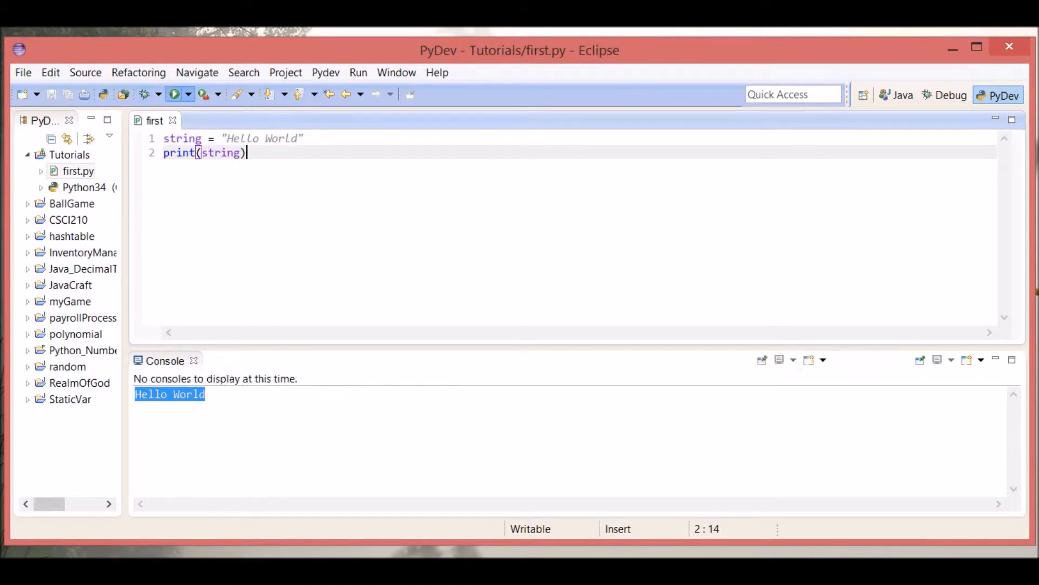
{"action": "left_click", "coordinate": [174, 94]}
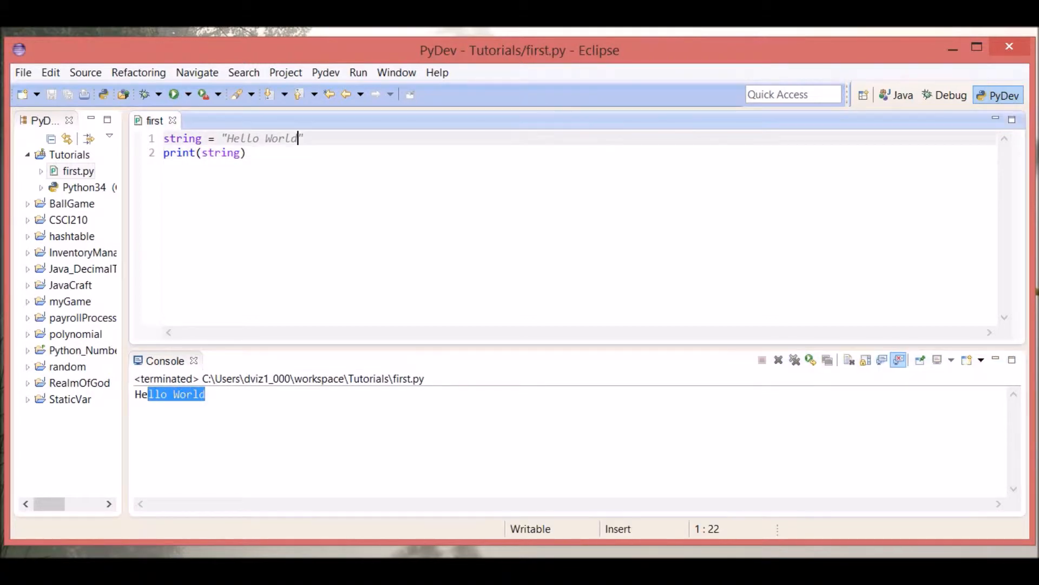
Extend the literal to "Hello World!!!!!!!", save and rerun, then select the variable name for renaming
{"action": "type", "text": "!!!!!!!"}
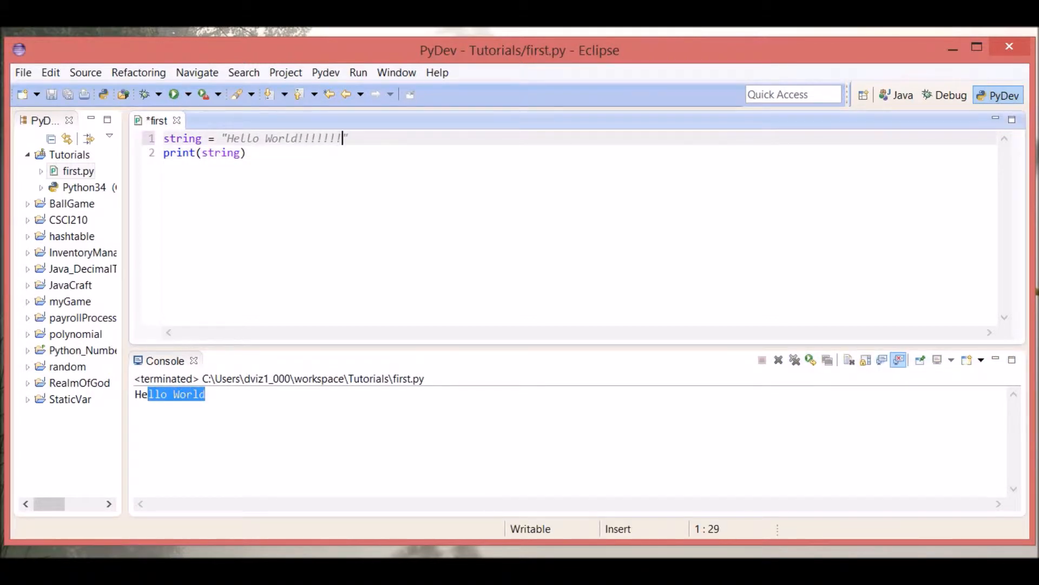
{"action": "key", "text": "ctrl+s"}
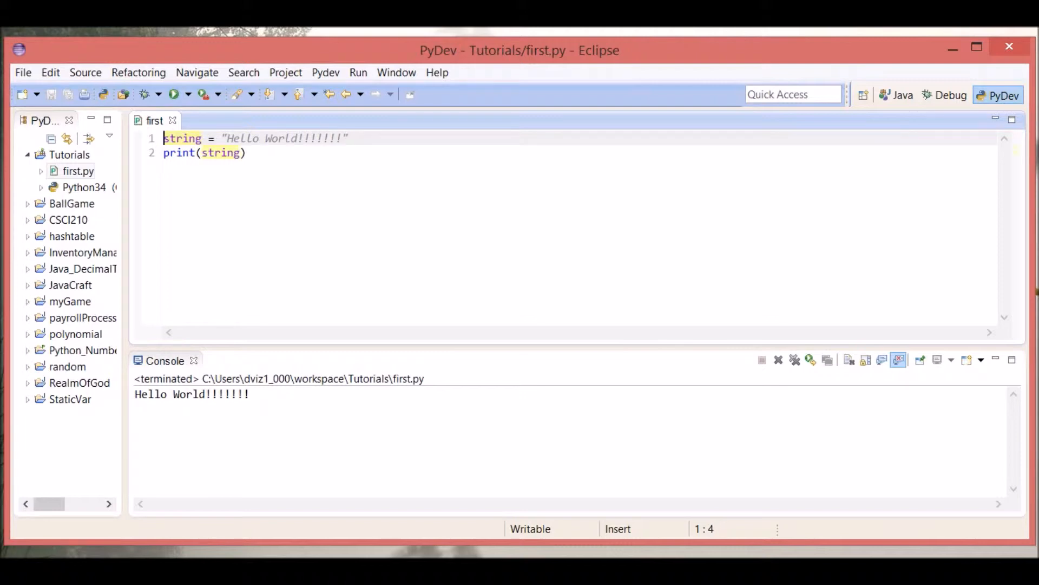
{"action": "left_click", "coordinate": [231, 139]}
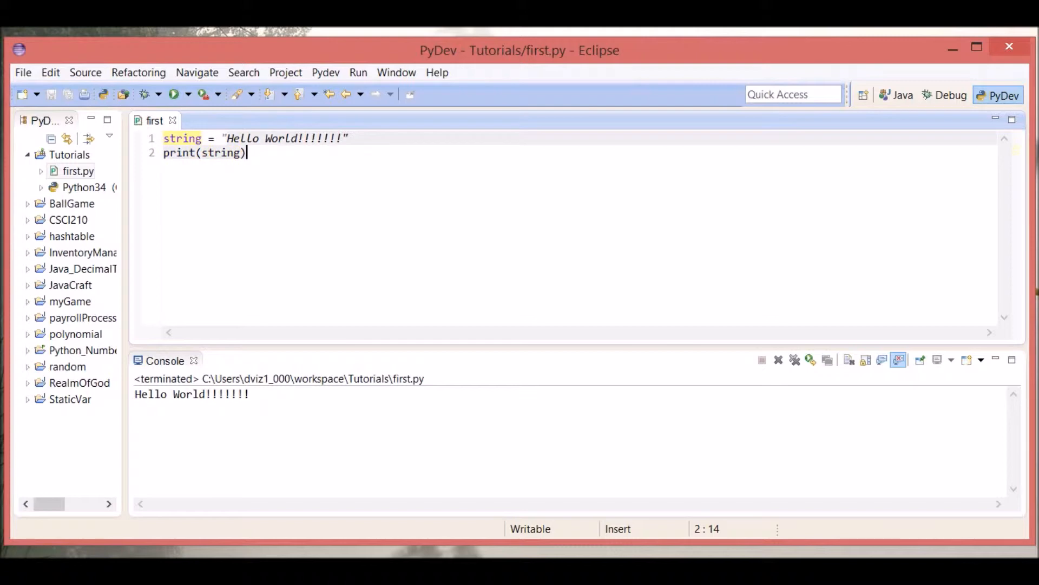
{"action": "left_click", "coordinate": [203, 137]}
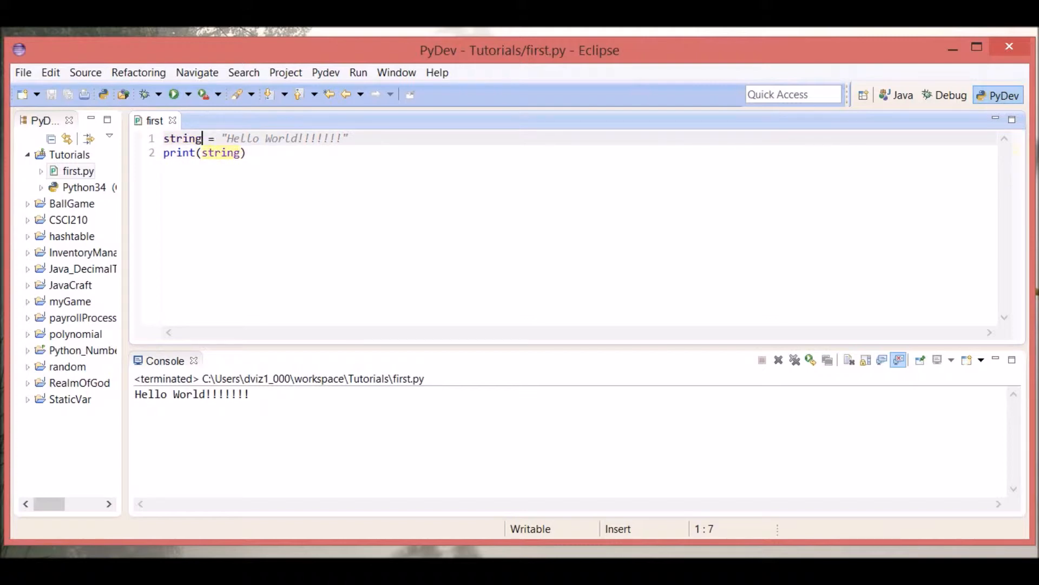
Rename the variable to anything, save, and try anything as the print argument
{"action": "type", "text": "anything"}
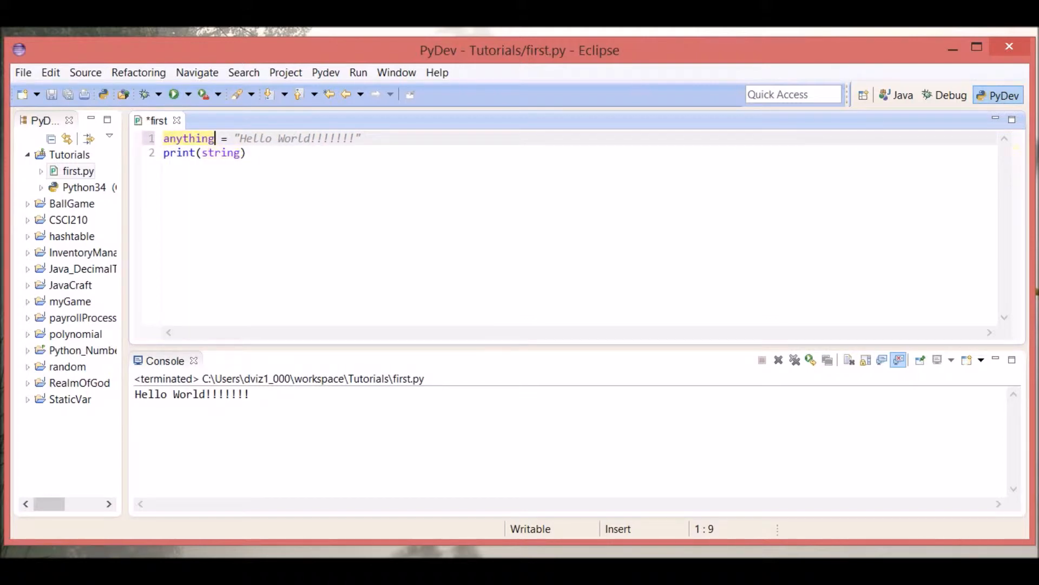
{"action": "key", "text": "ctrl+s"}
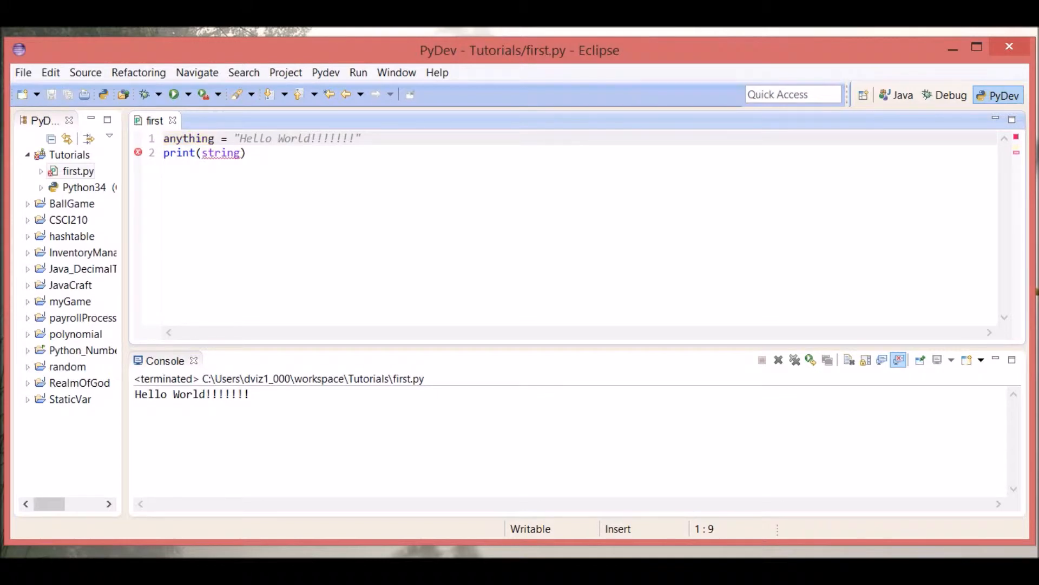
{"action": "left_click", "coordinate": [244, 153]}
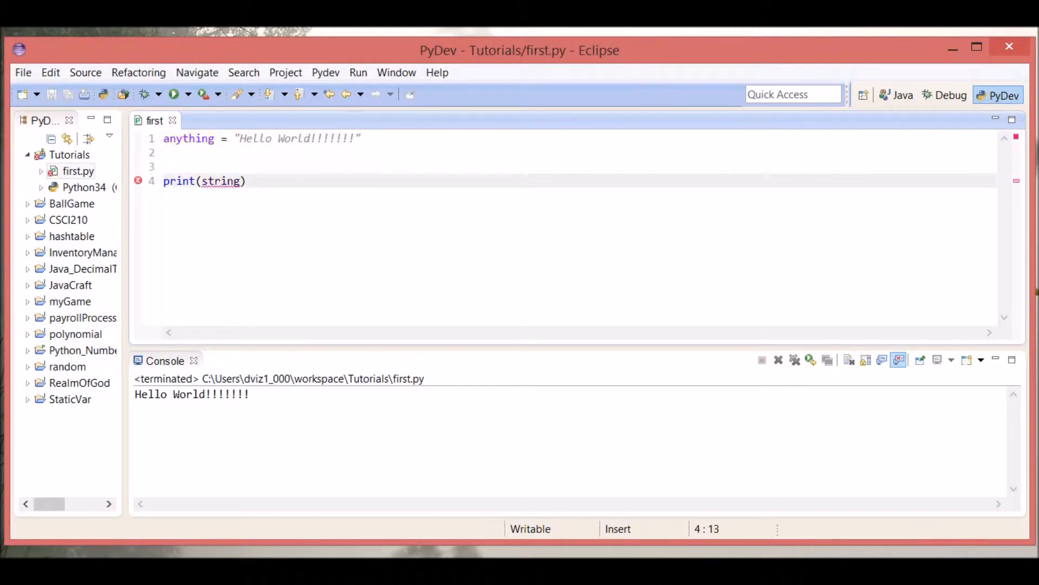
{"action": "type", "text": "antthin"}
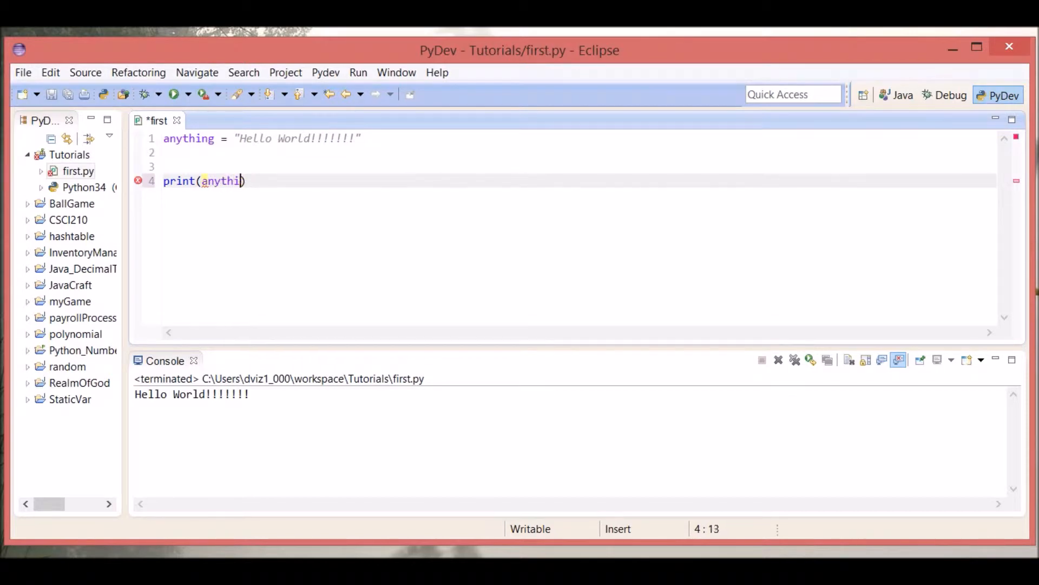
{"action": "type", "text": "ng"}
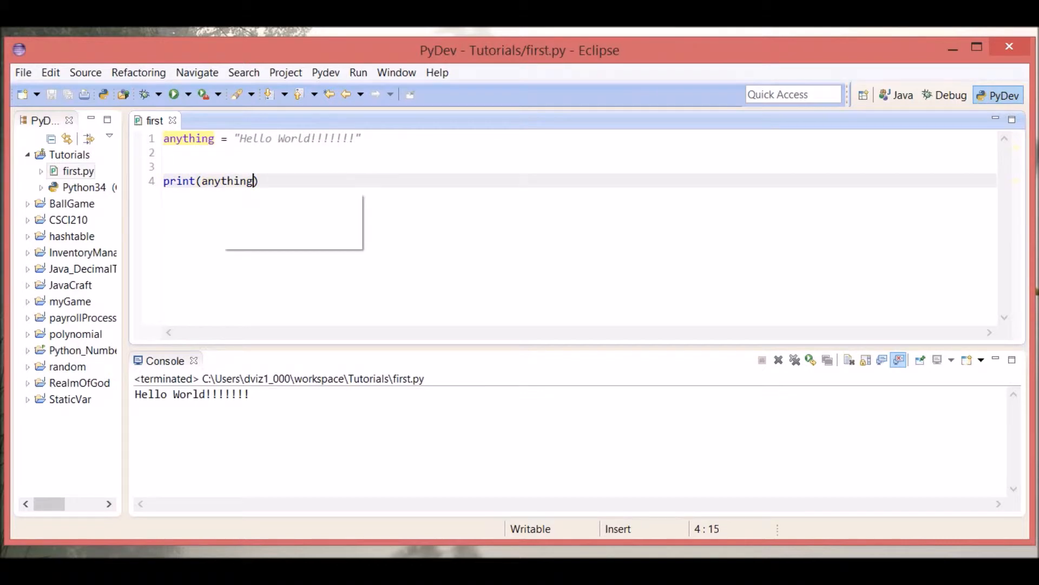
Revert the argument to print(string), save, and select string, now flagged as an error
{"action": "type", "text": "string"}
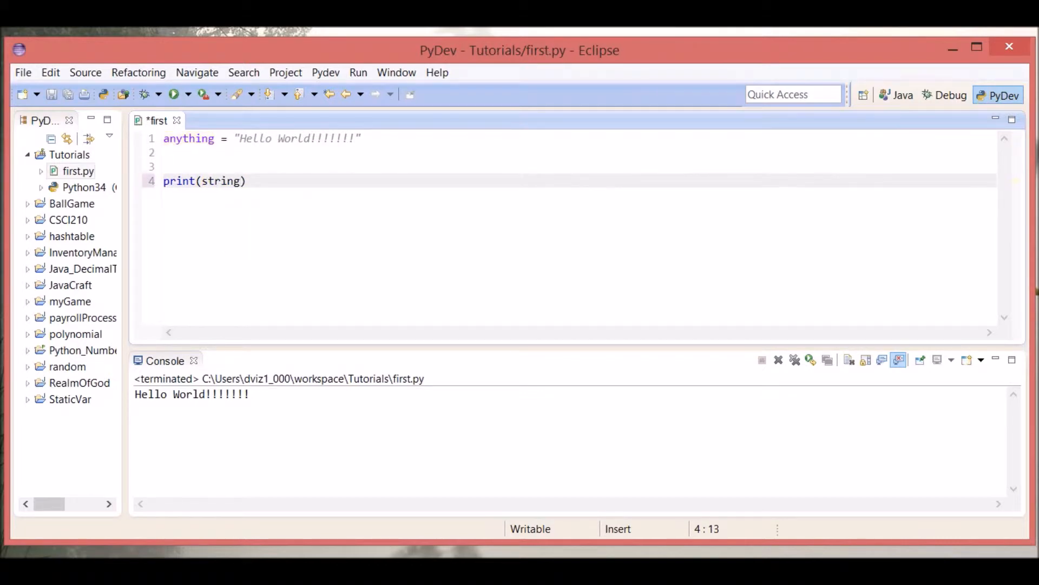
{"action": "key", "text": "ctrl+s"}
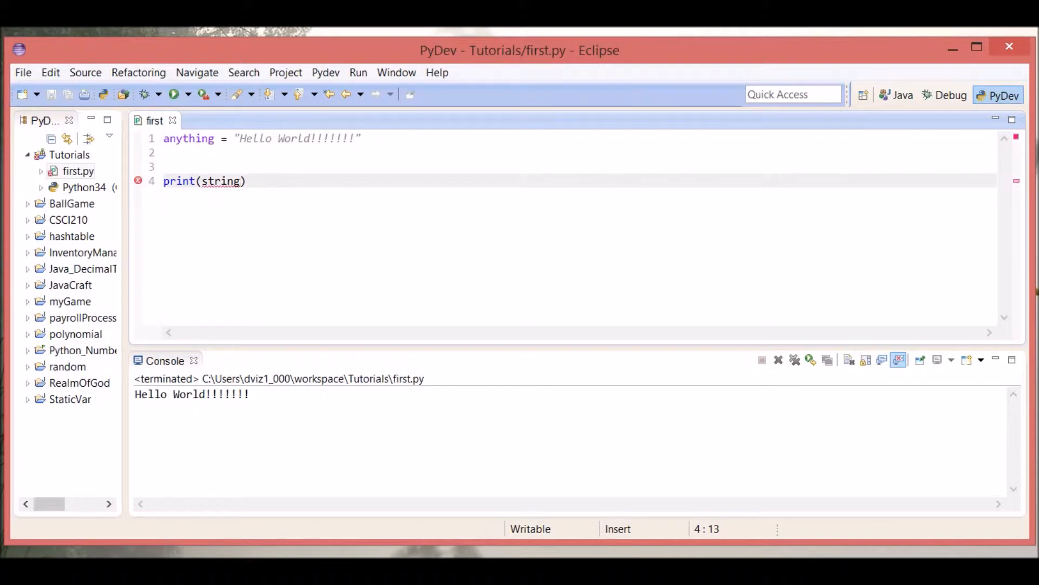
{"action": "double_click", "coordinate": [221, 181]}
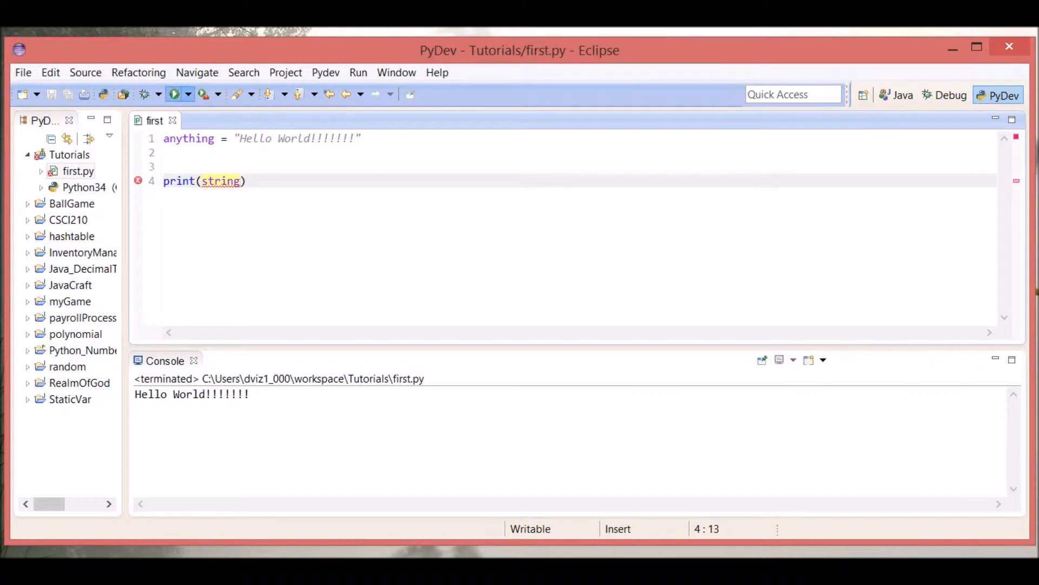
Run to get the NameError for string, then make line 4 read print(anything)
{"action": "left_click", "coordinate": [173, 94]}
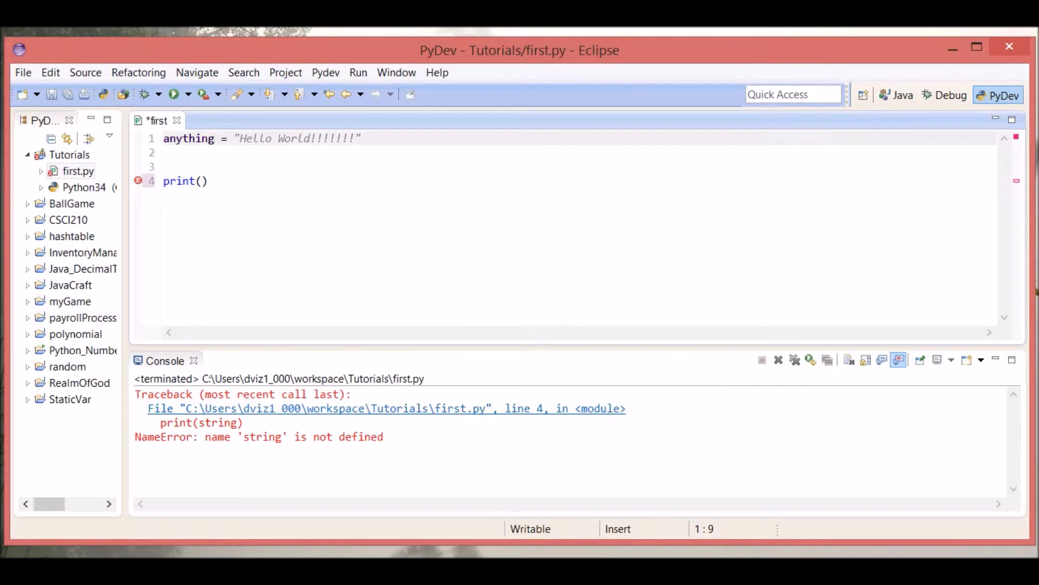
{"action": "left_click", "coordinate": [205, 181]}
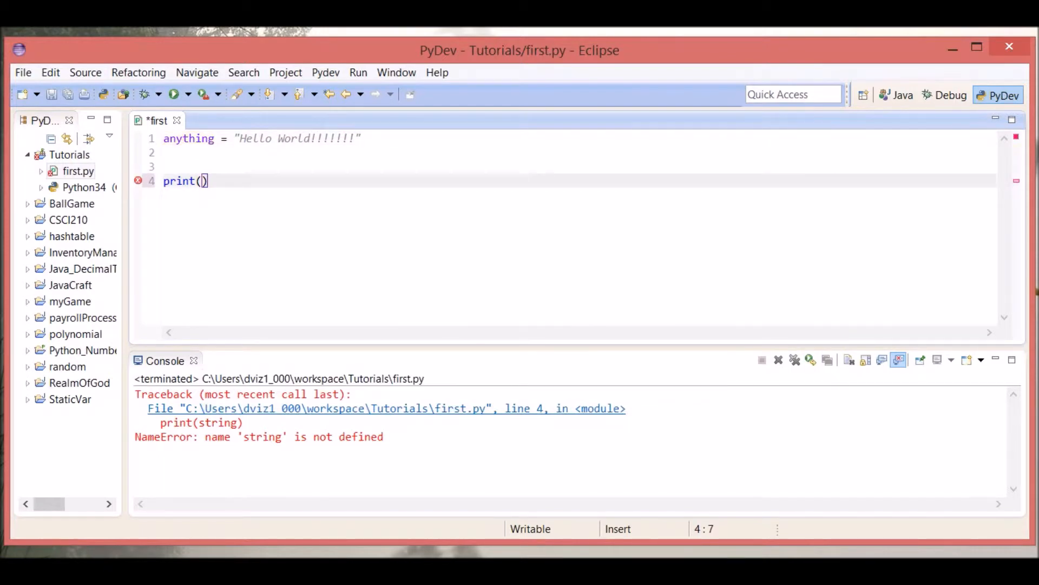
{"action": "type", "text": "anything"}
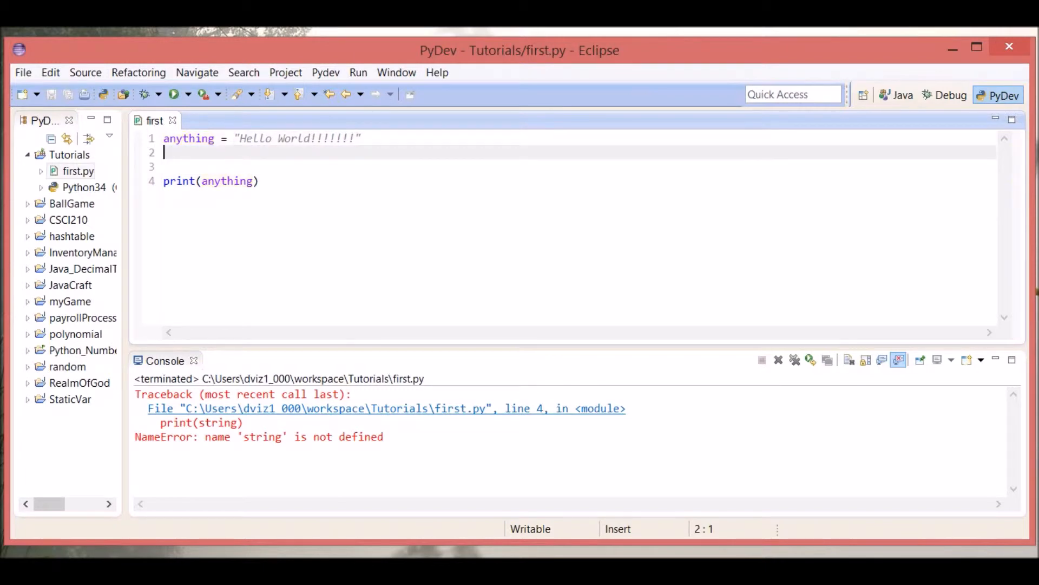
Run first.py to print Hello World!!!!!!! and add another blank line before the print
{"action": "left_click", "coordinate": [173, 94]}
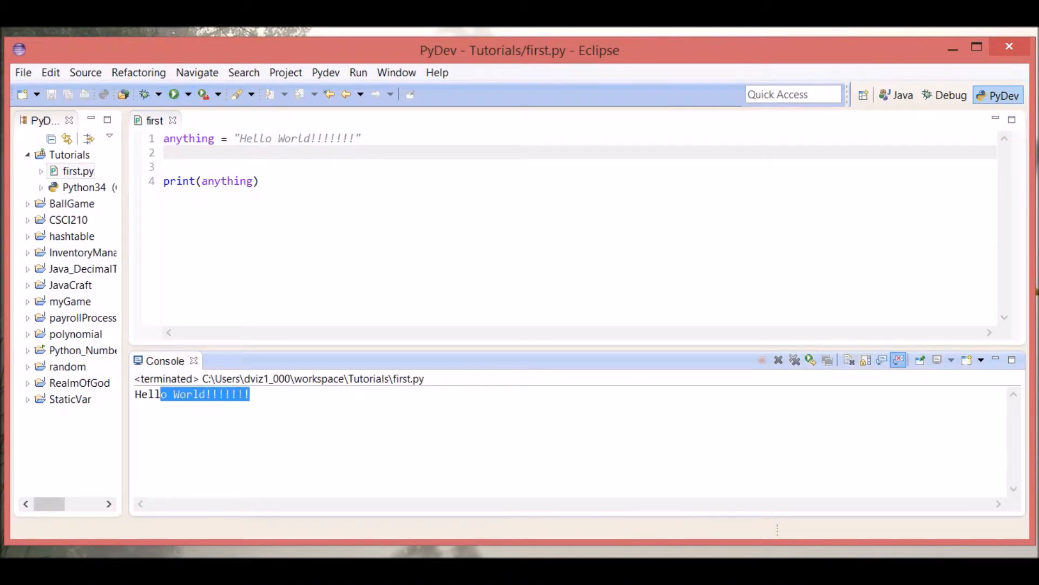
{"action": "left_click", "coordinate": [227, 181]}
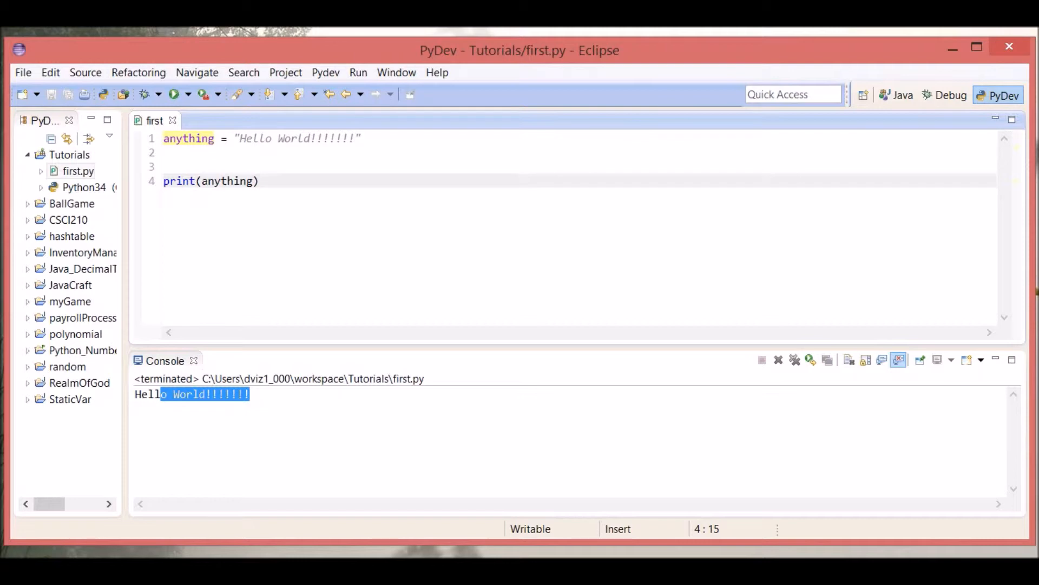
{"action": "left_click", "coordinate": [165, 152]}
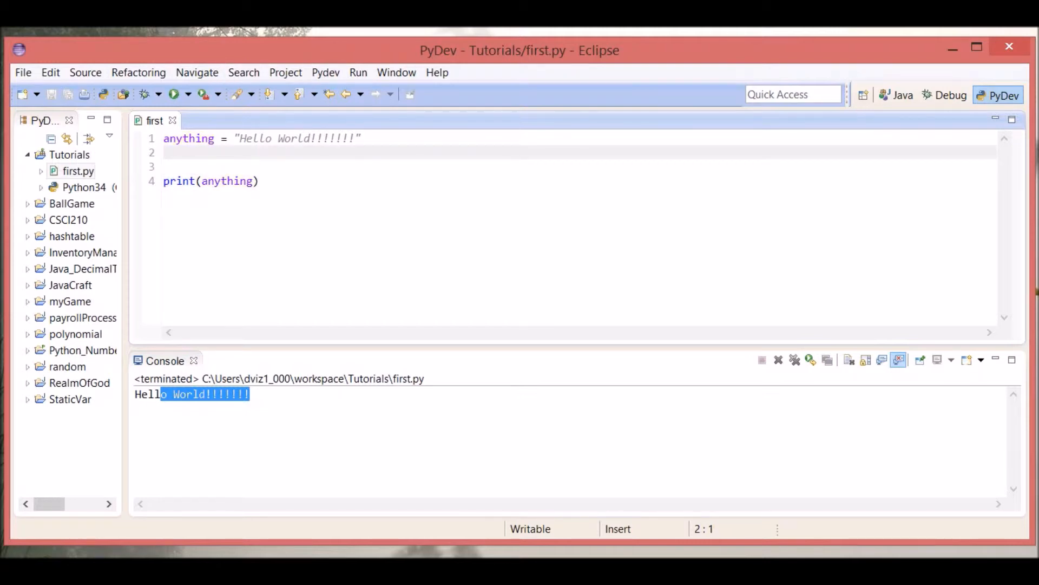
{"action": "left_click", "coordinate": [165, 153]}
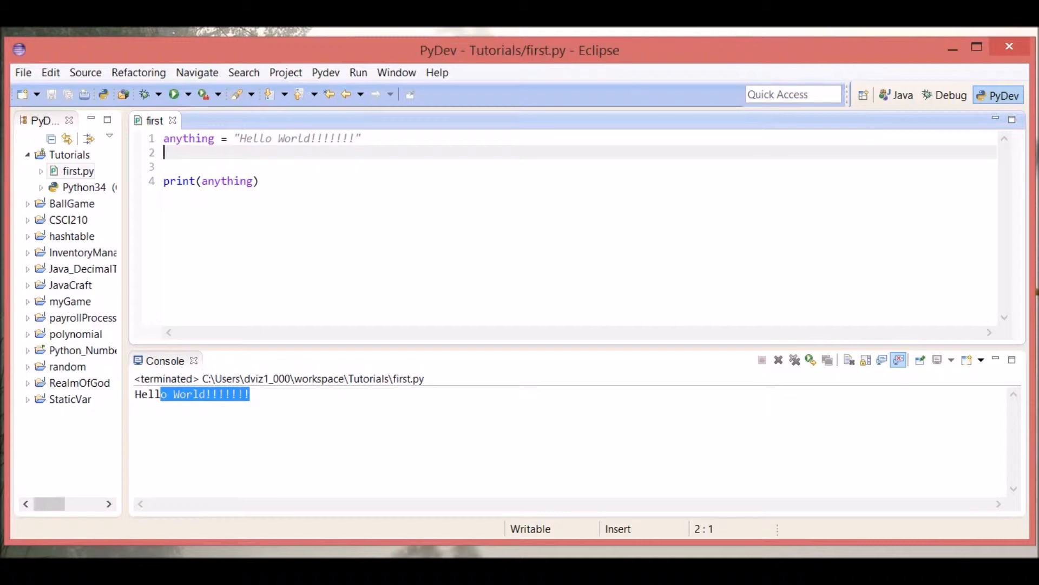
{"action": "key", "text": "Return"}
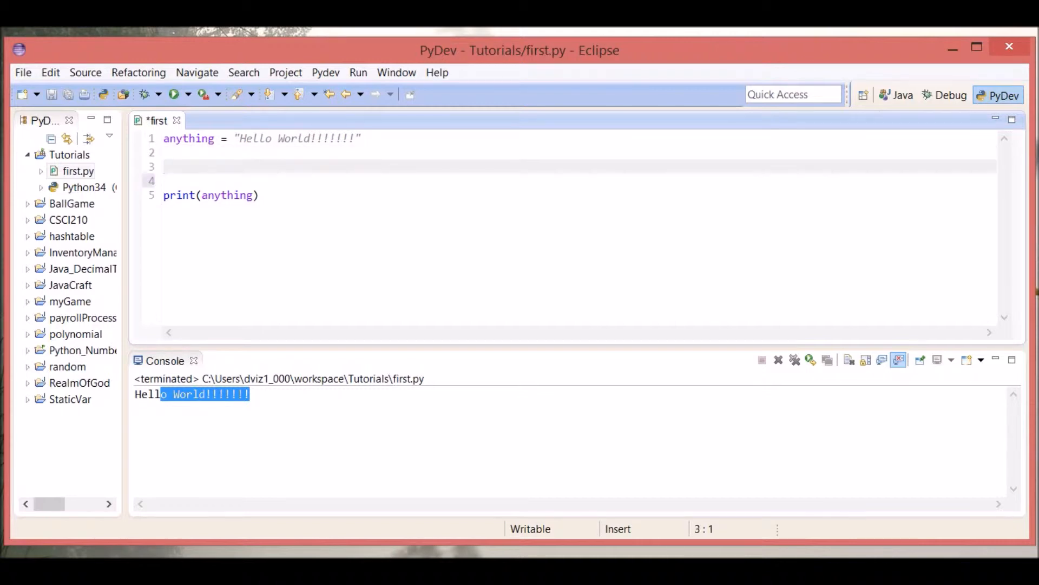
Try int and Str type prefixes on line 1, remove them, save, and move print(anything) under the assignment
{"action": "left_click", "coordinate": [163, 138]}
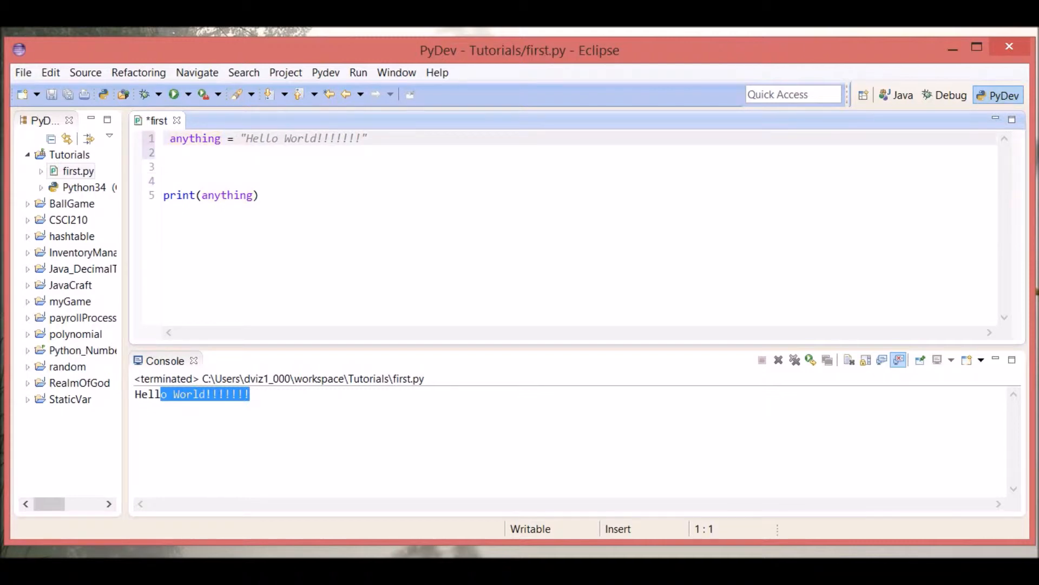
{"action": "left_click", "coordinate": [170, 138]}
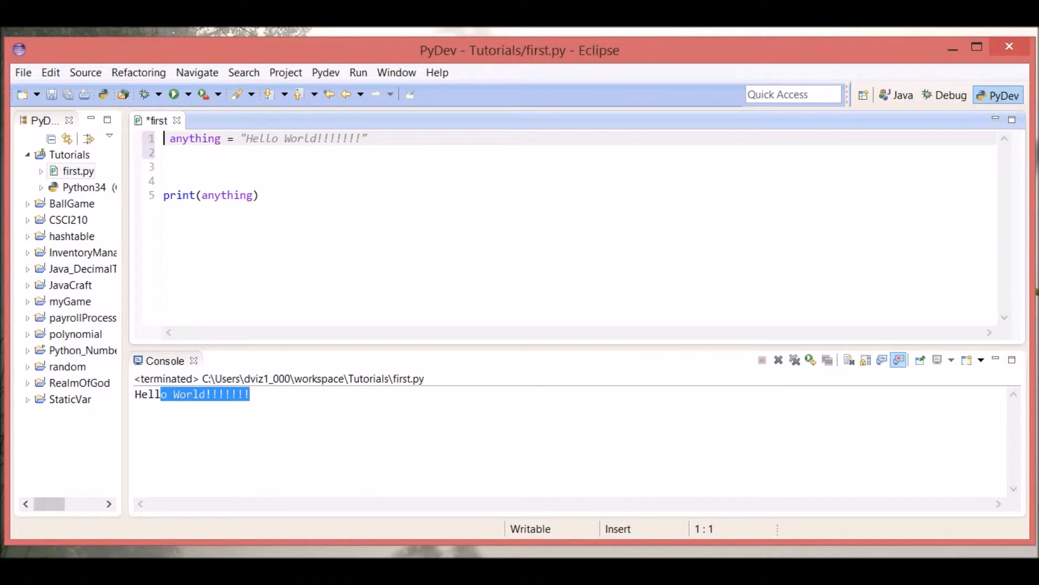
{"action": "type", "text": "int"}
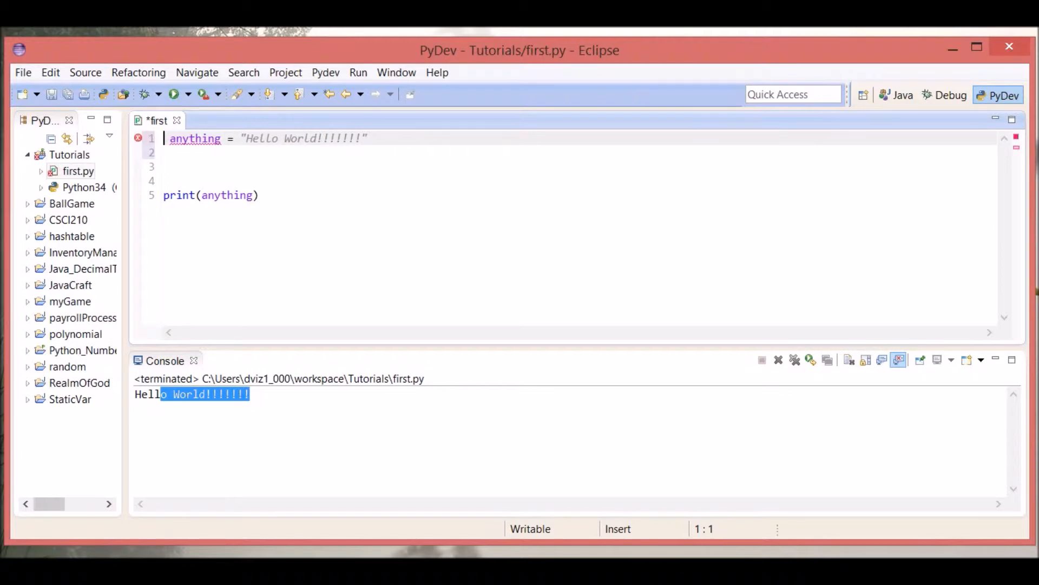
{"action": "type", "text": "Str"}
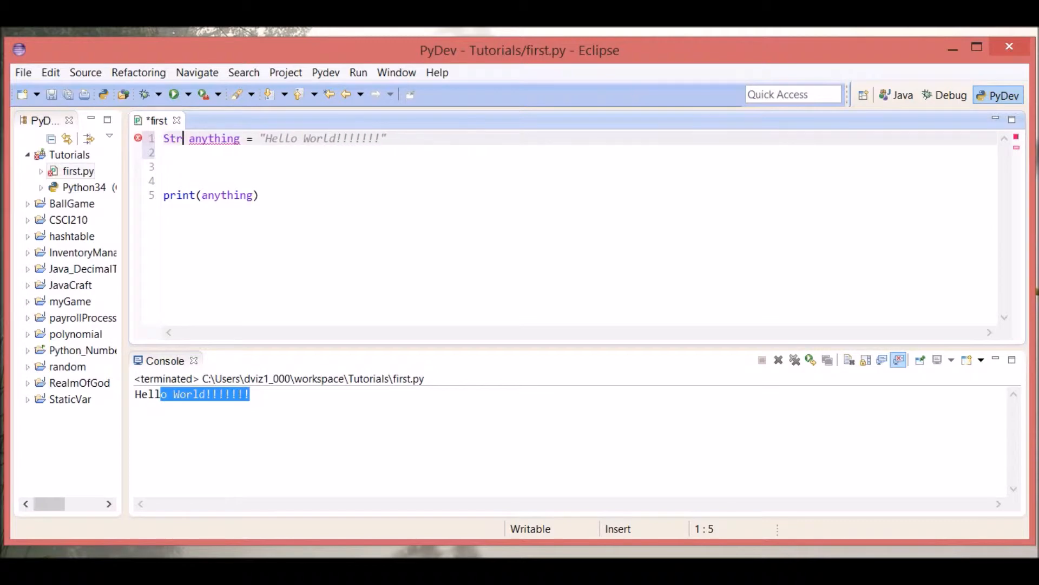
{"action": "key", "text": "BackSpace"}
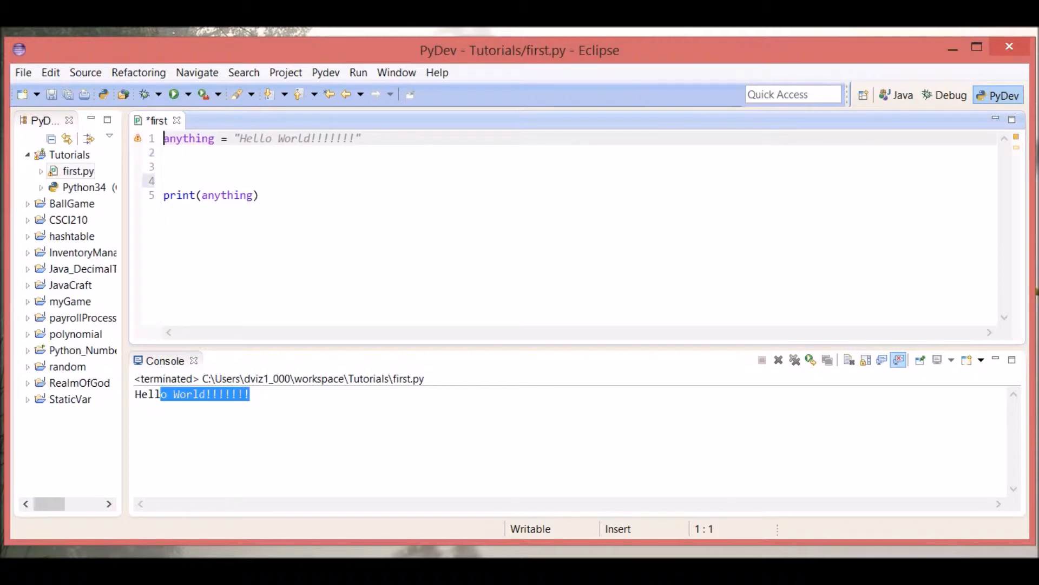
{"action": "key", "text": "ctrl+s"}
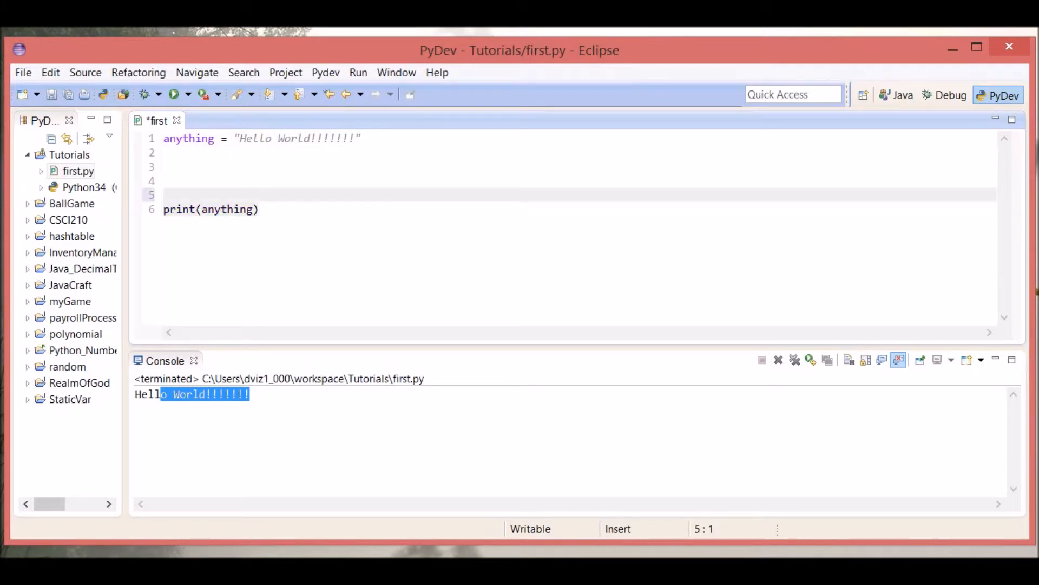
{"action": "left_click", "coordinate": [322, 139]}
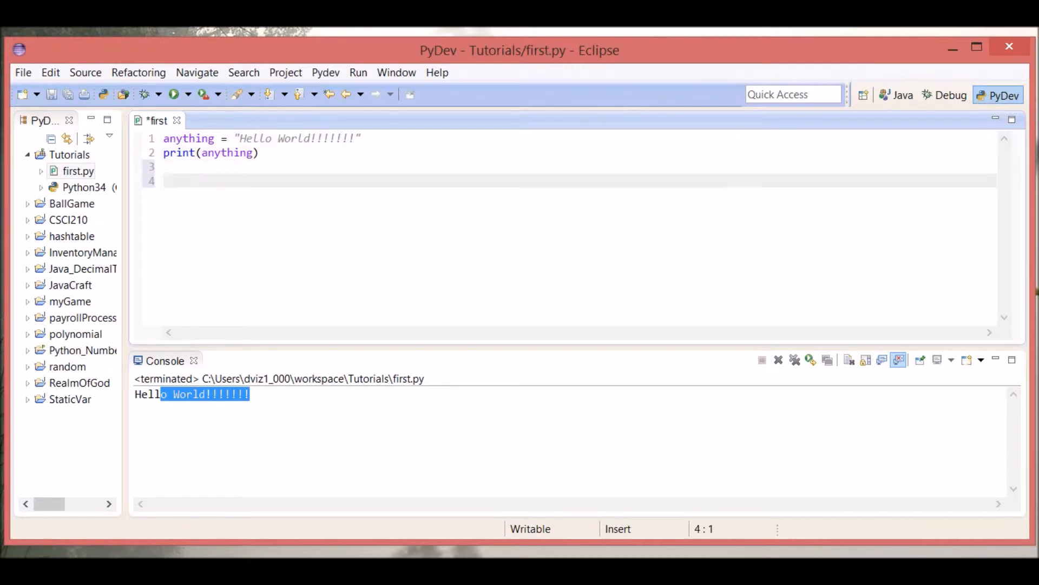
Add the line anything = 6 below the print, settling the trailing semicolons, and save
{"action": "type", "text": "anything"}
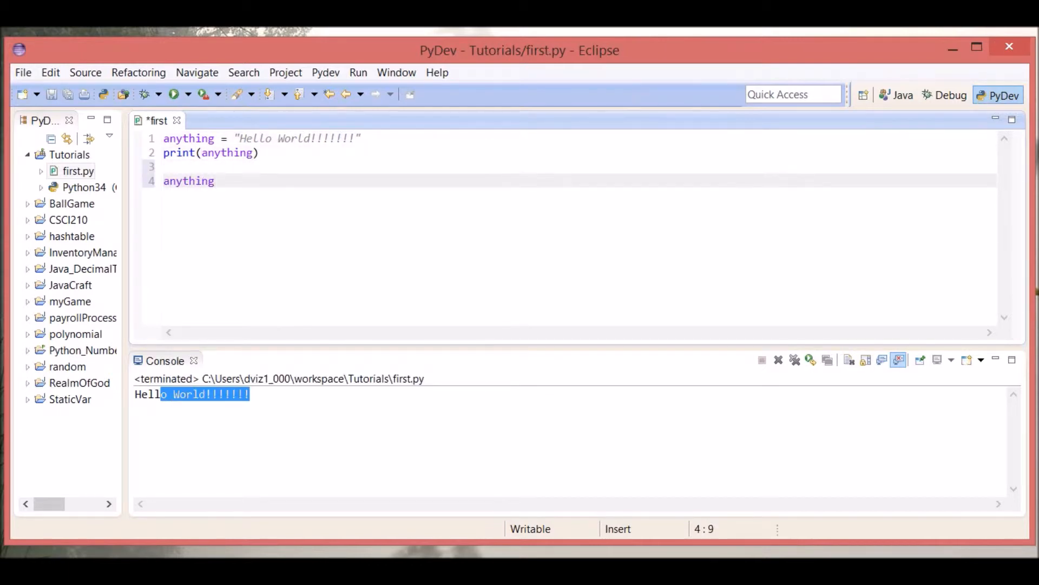
{"action": "type", "text": "= 6"}
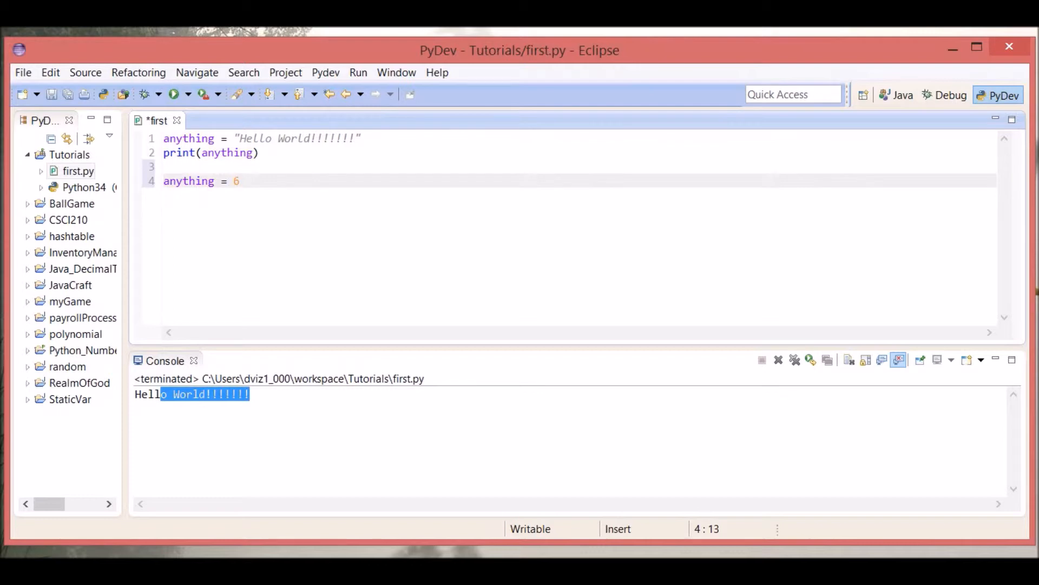
{"action": "type", "text": ";"}
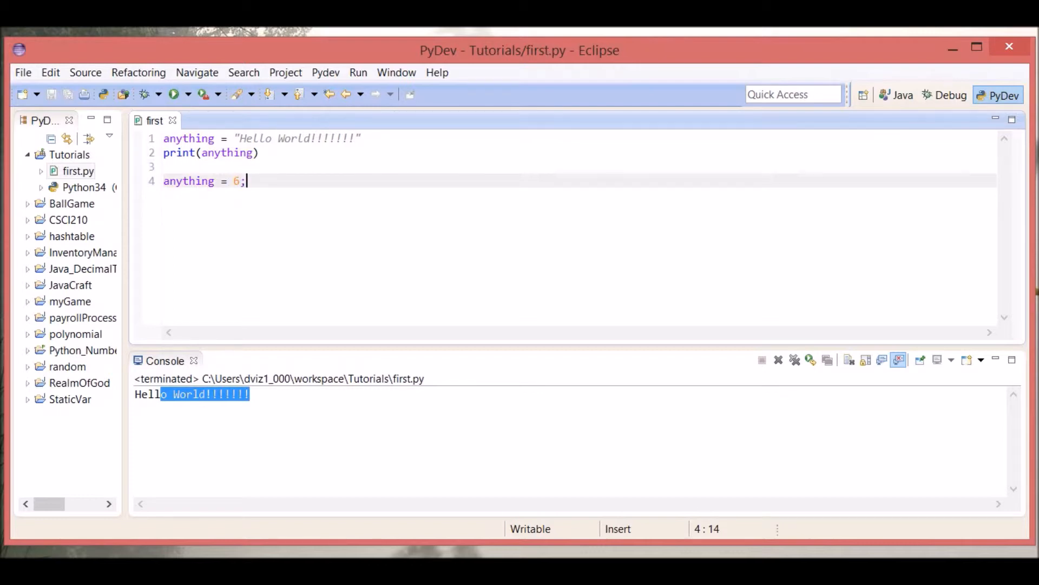
{"action": "key", "text": "BackSpace"}
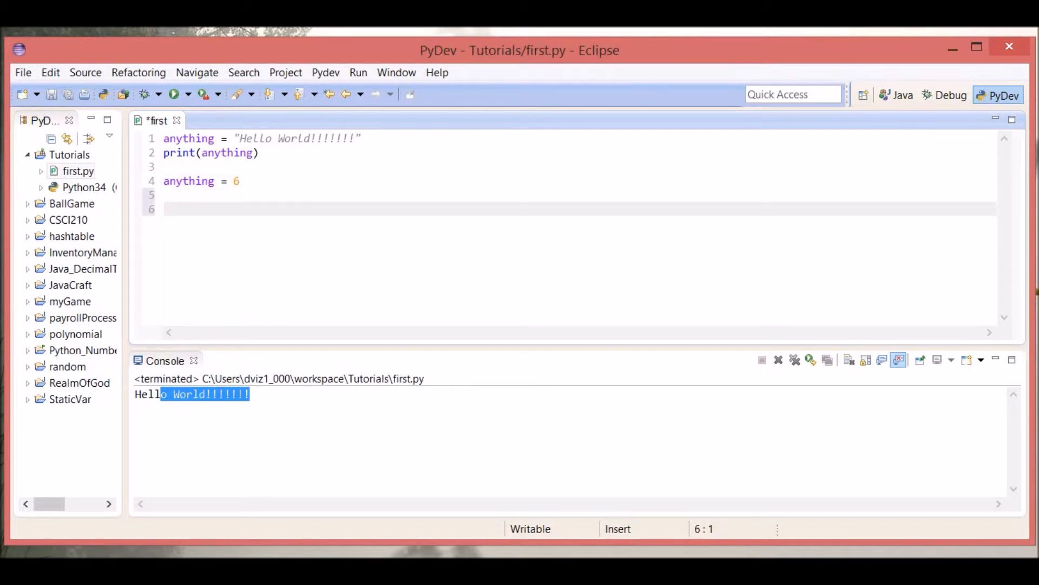
{"action": "type", "text": ";"}
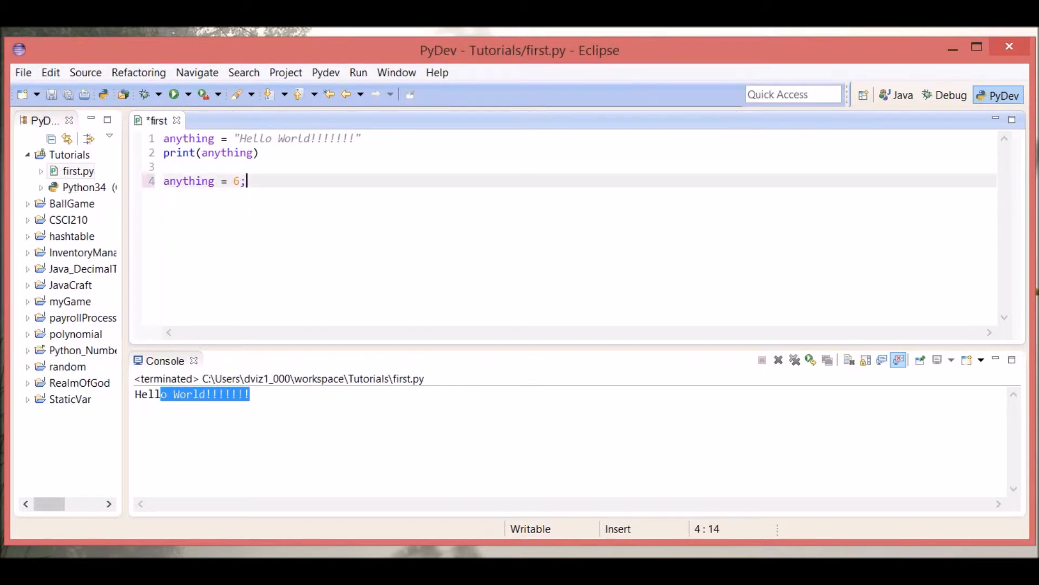
{"action": "key", "text": "BackSpace"}
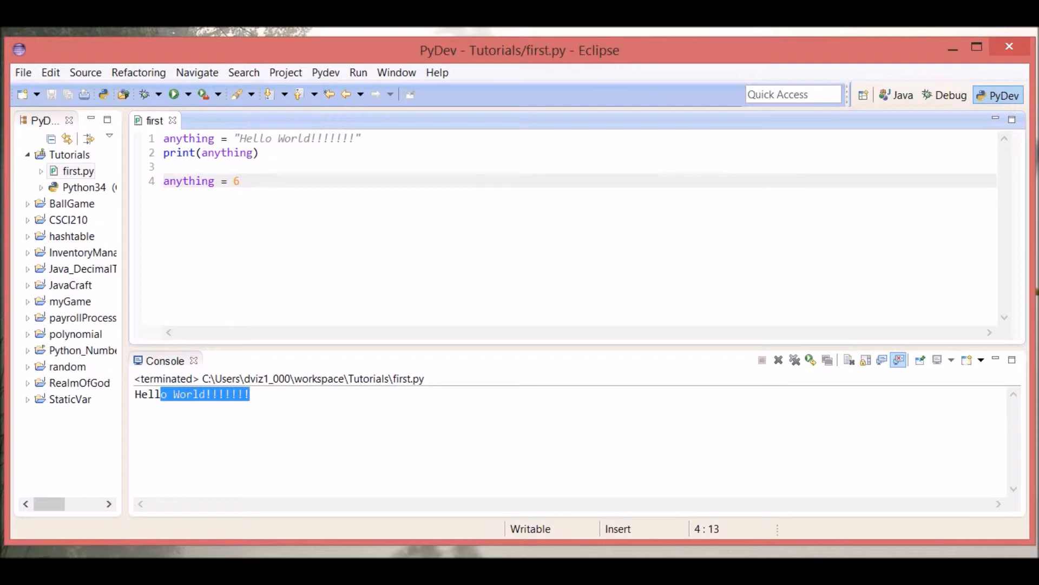
{"action": "type", "text": ";"}
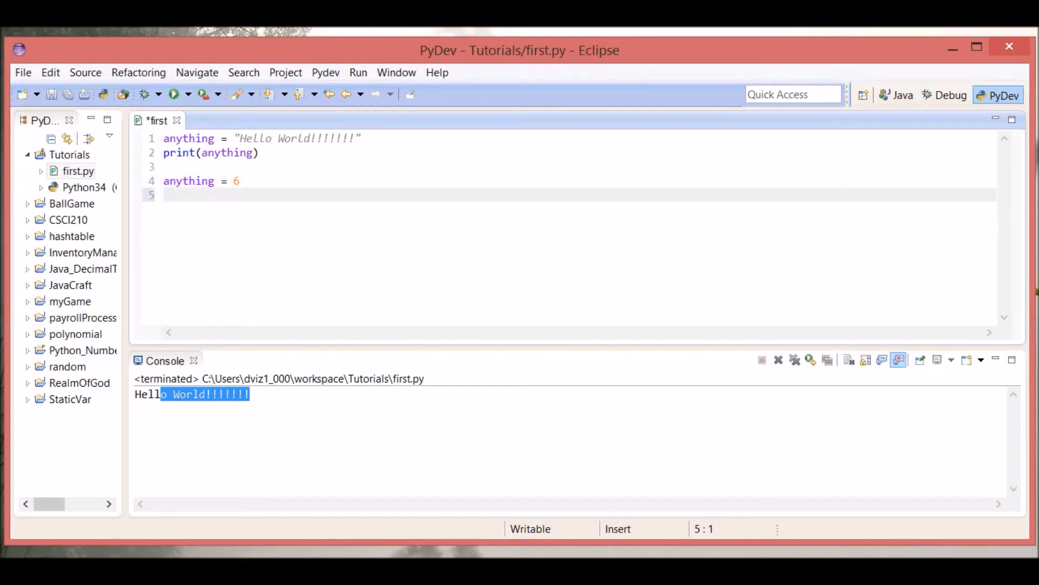
{"action": "type", "text": ";"}
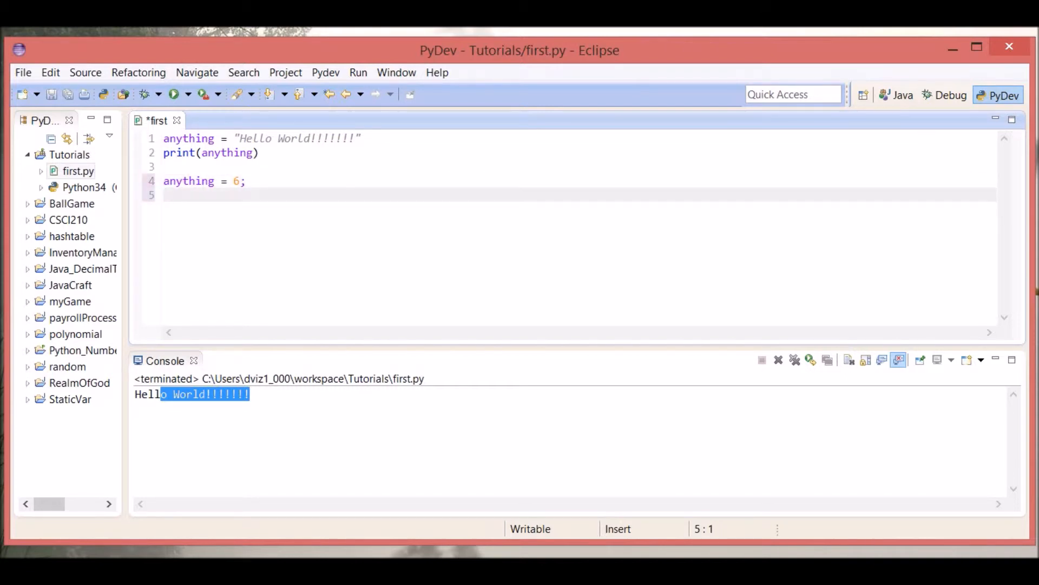
{"action": "key", "text": "ctrl+s"}
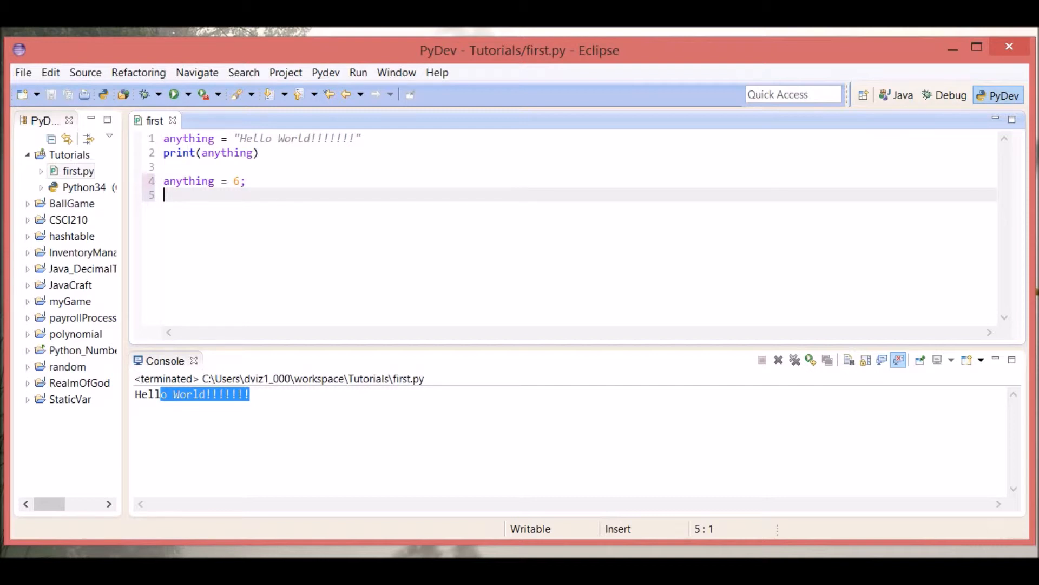
Add print(anything) after it, save, and run to show Hello World!!!!!!! then 6
{"action": "type", "text": "print(anything);"}
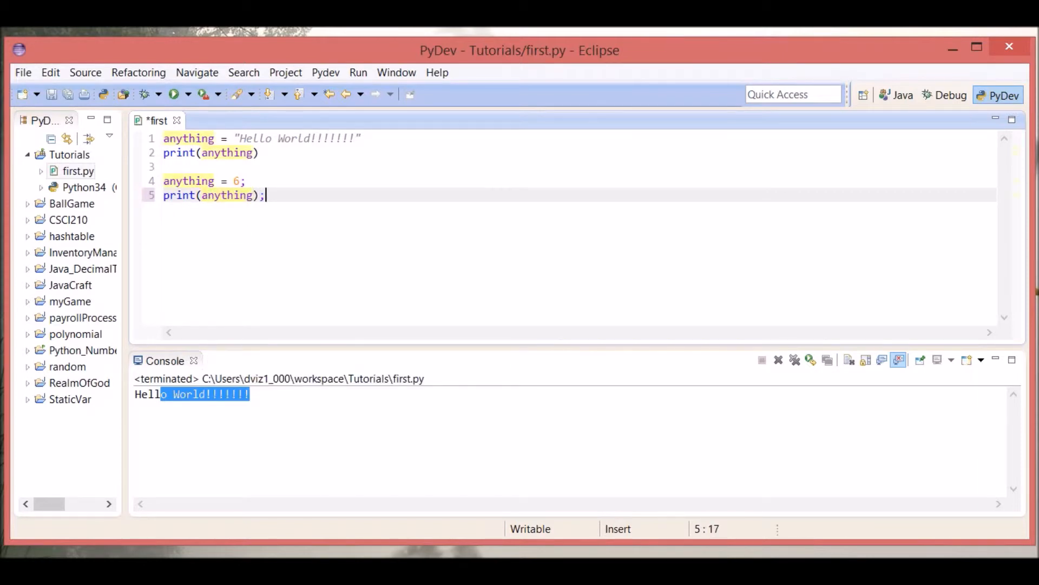
{"action": "key", "text": "ctrl+s"}
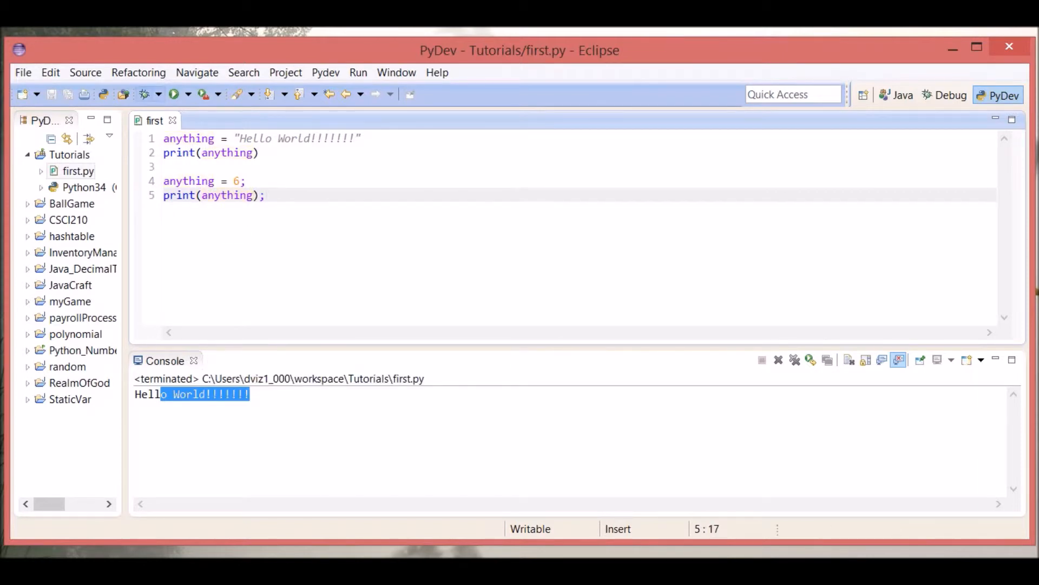
{"action": "left_click", "coordinate": [173, 94]}
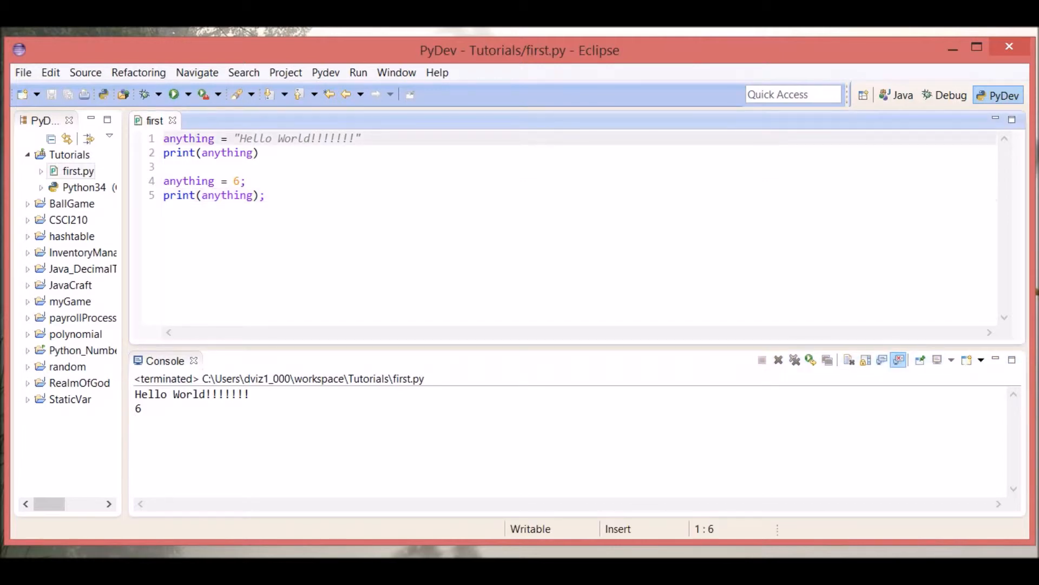
{"action": "left_click", "coordinate": [284, 137]}
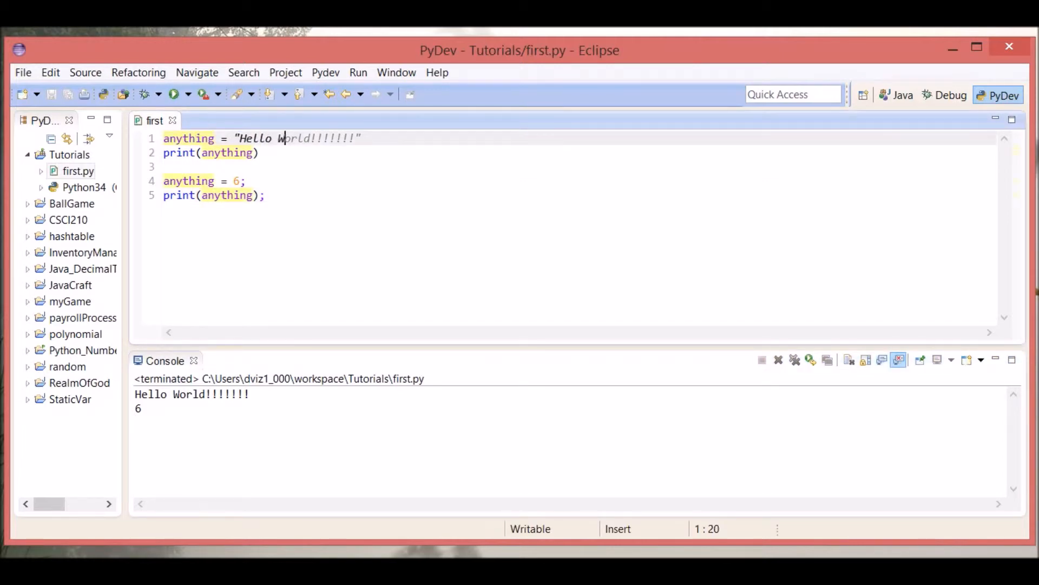
{"action": "left_click", "coordinate": [235, 152]}
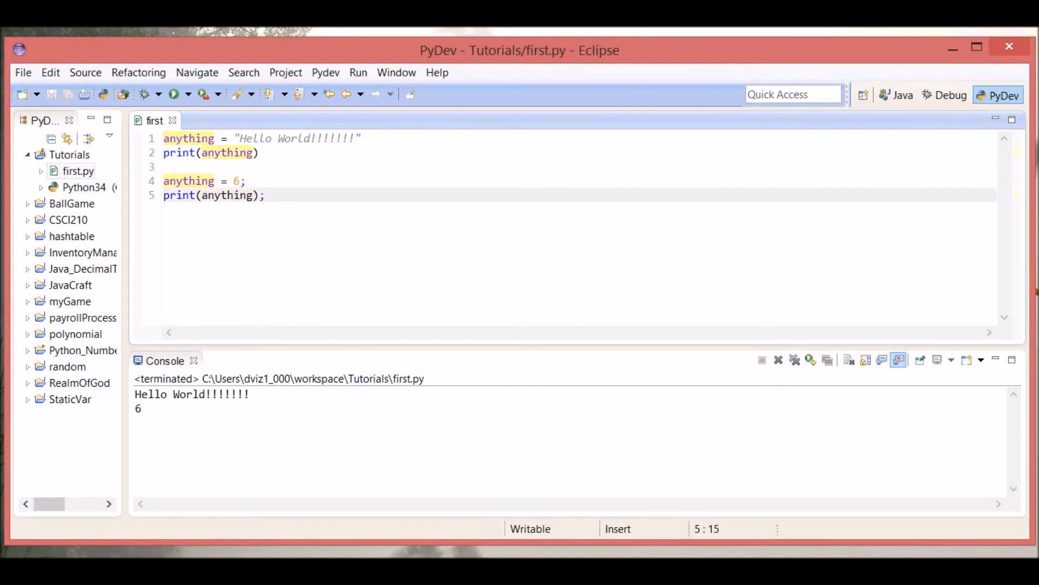
{"action": "left_click", "coordinate": [191, 180]}
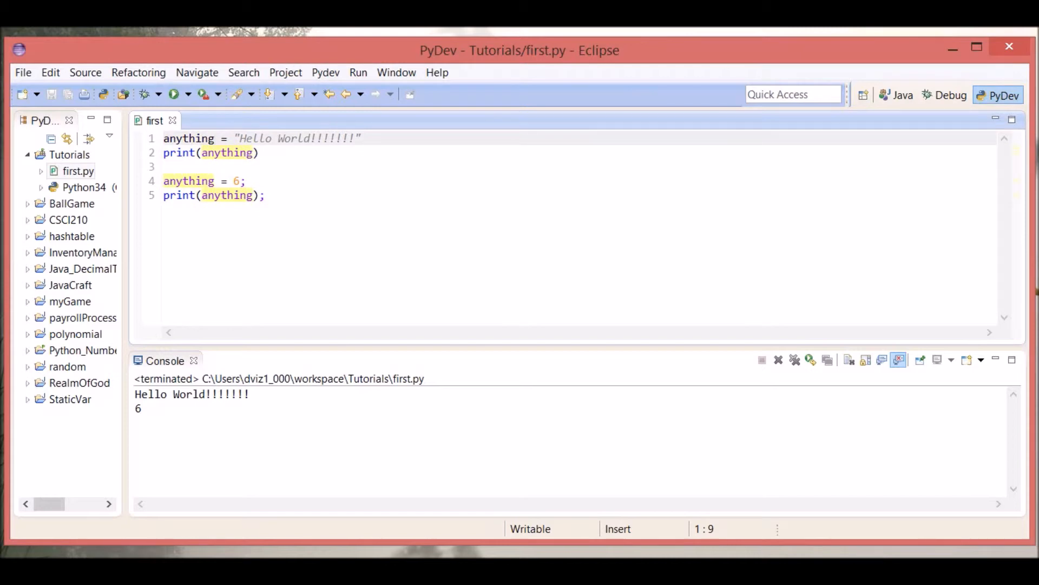
Rename the line 1 variable to string and change line 2 to print(string, anything), then save
{"action": "type", "text": "st"}
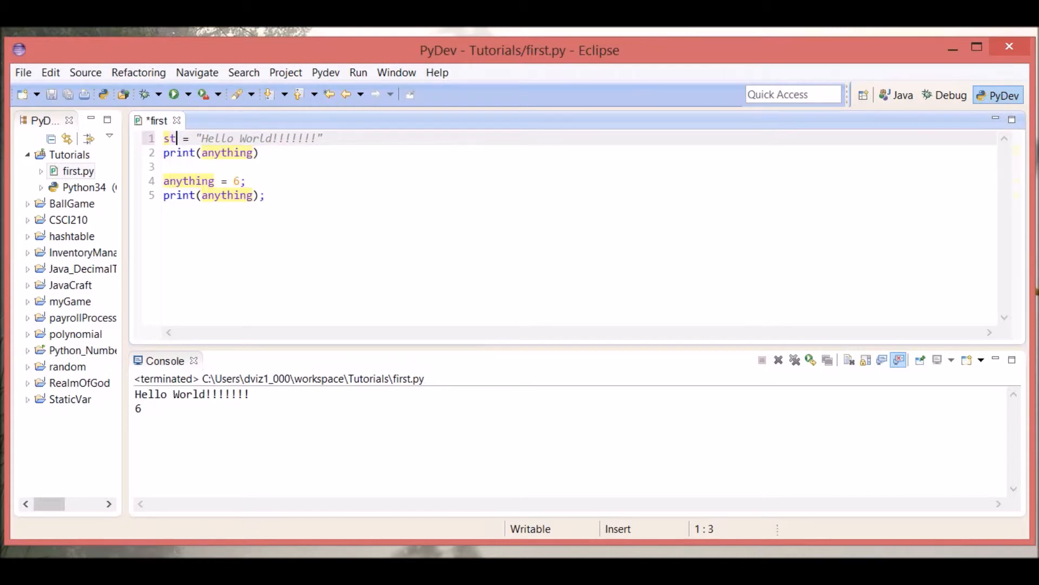
{"action": "type", "text": "ring"}
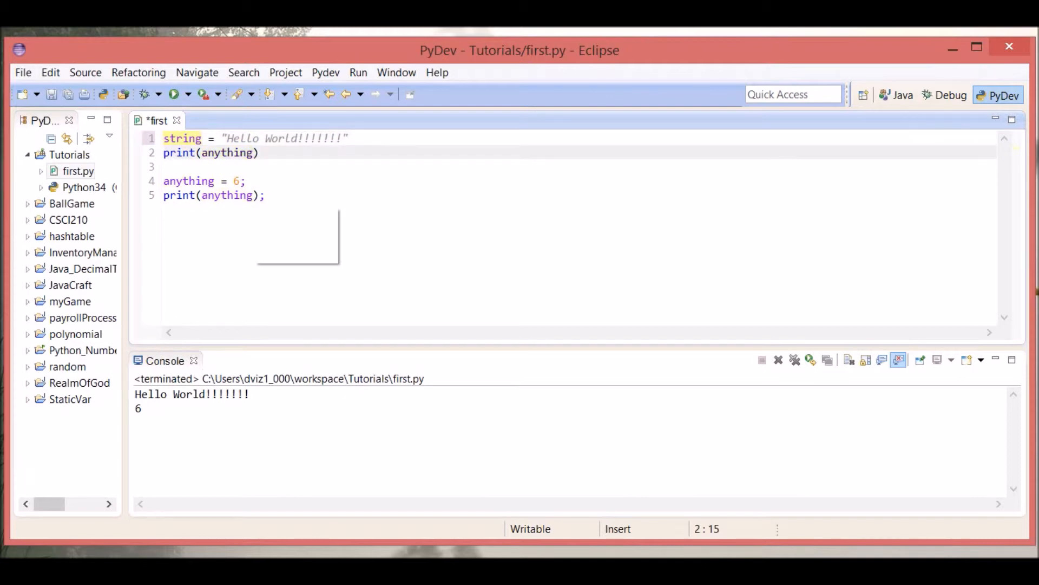
{"action": "type", "text": "string"}
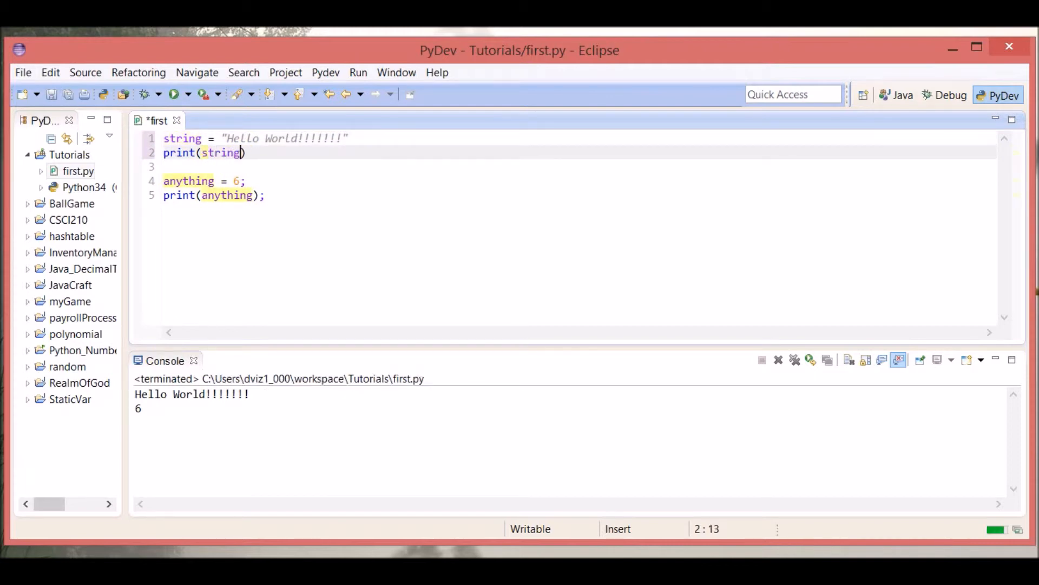
{"action": "type", "text": ", anyti"}
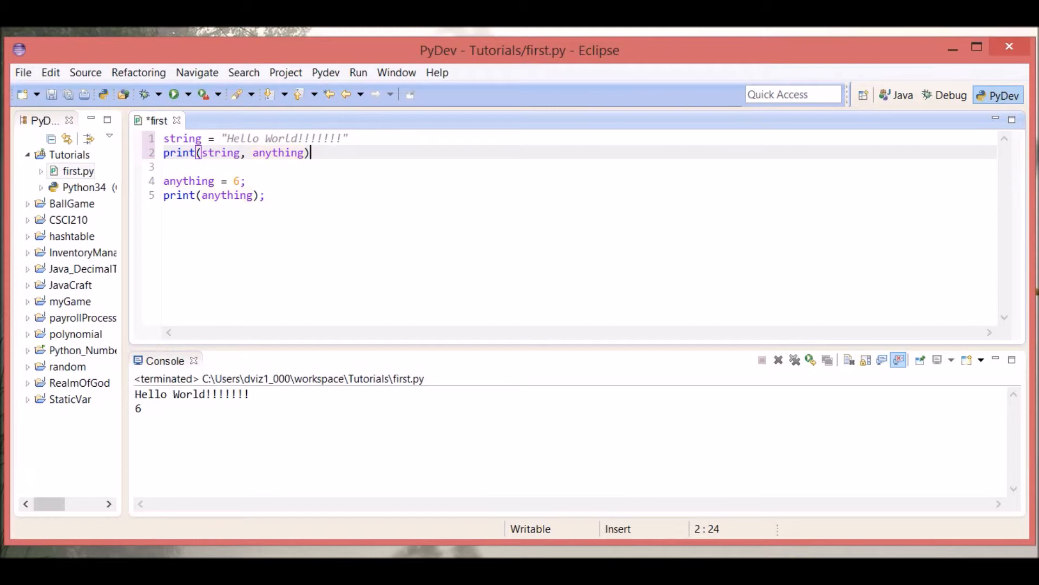
{"action": "key", "text": "ctrl+s"}
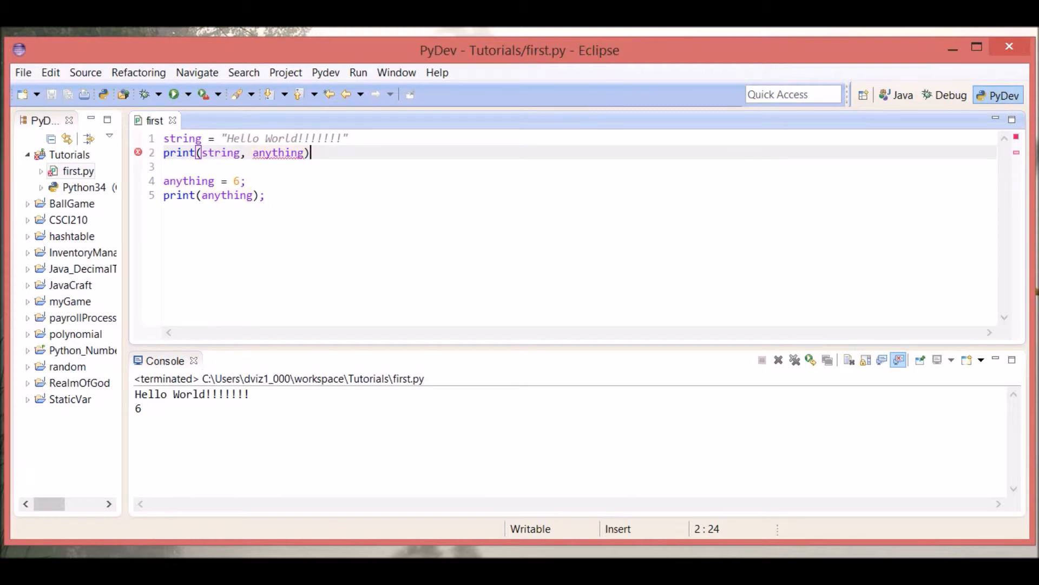
Inspect the flagged anything argument and run to get NameError: anything not defined
{"action": "left_click", "coordinate": [279, 152]}
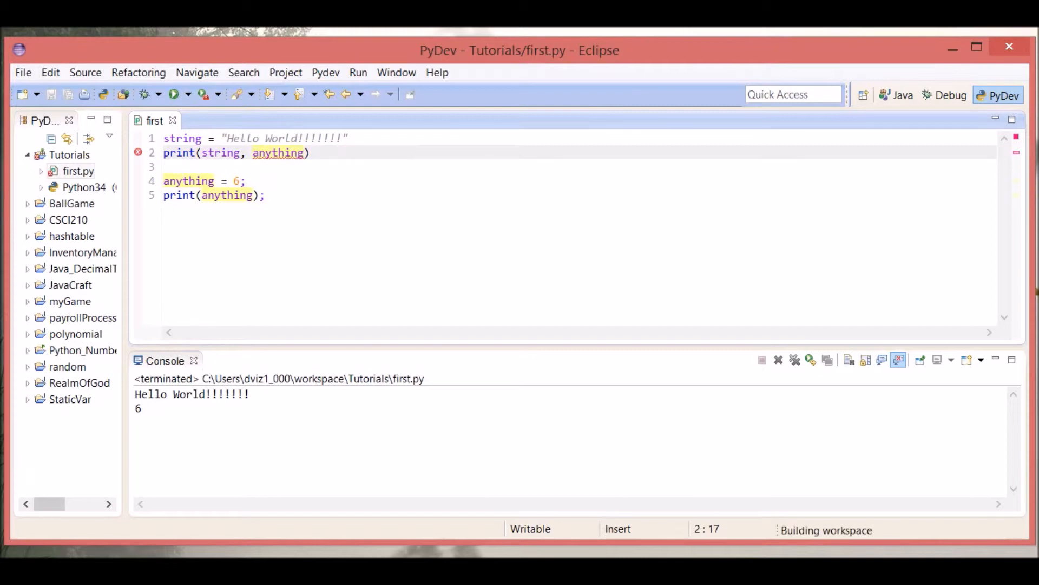
{"action": "mouse_move", "coordinate": [278, 153]}
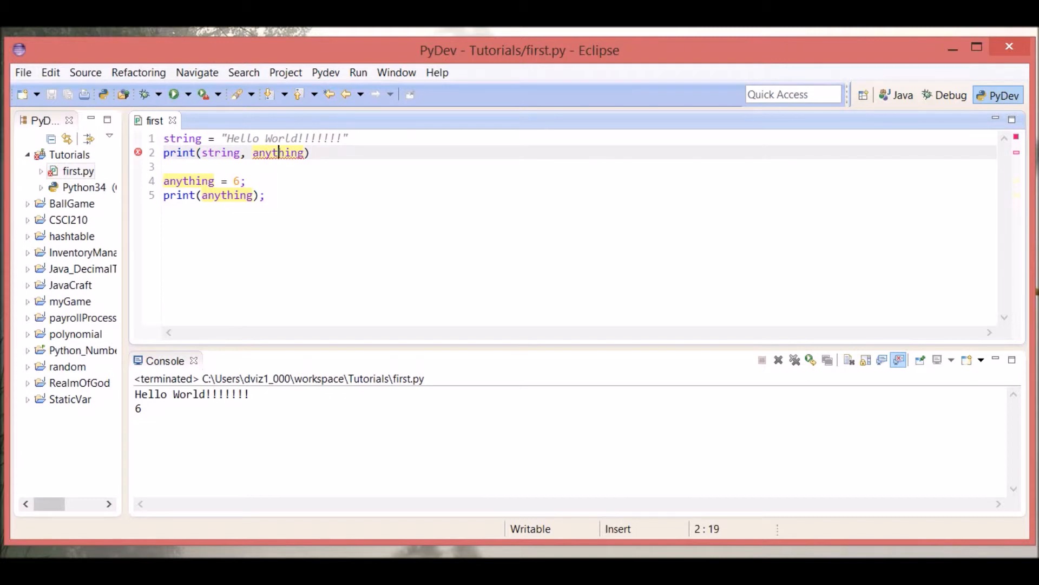
{"action": "mouse_move", "coordinate": [278, 152]}
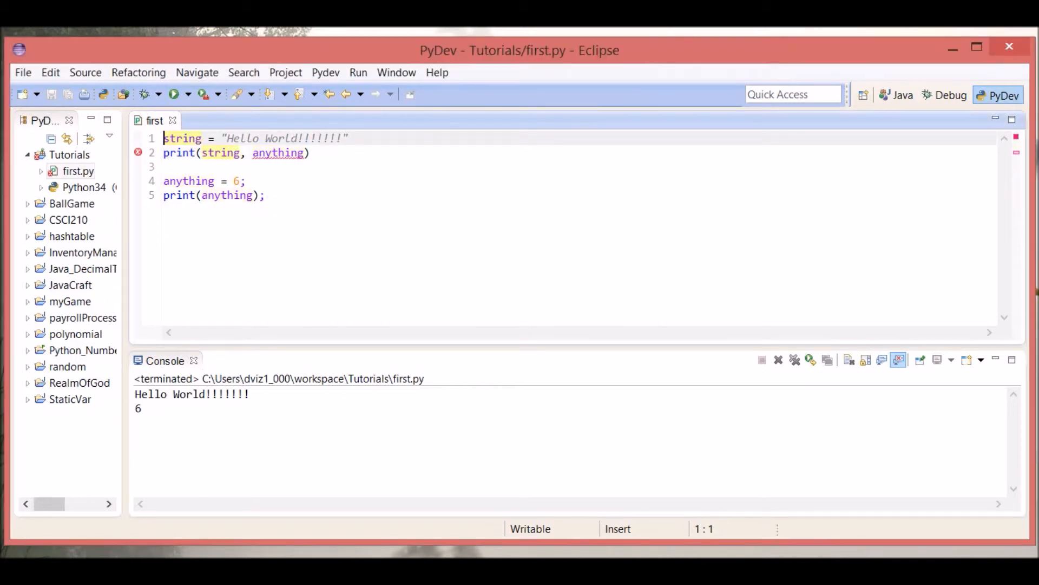
{"action": "left_click", "coordinate": [279, 153]}
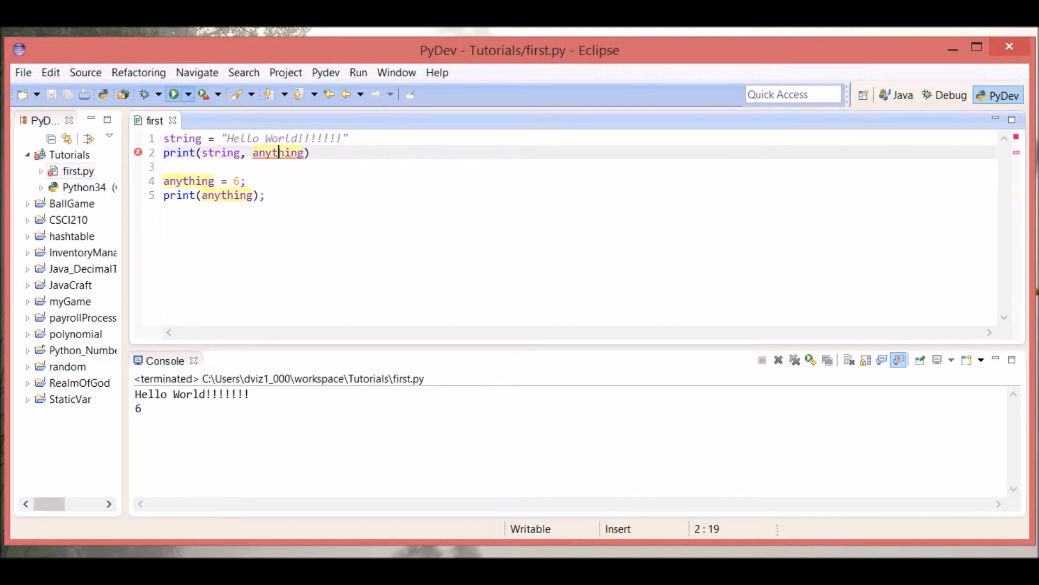
{"action": "left_click", "coordinate": [173, 93]}
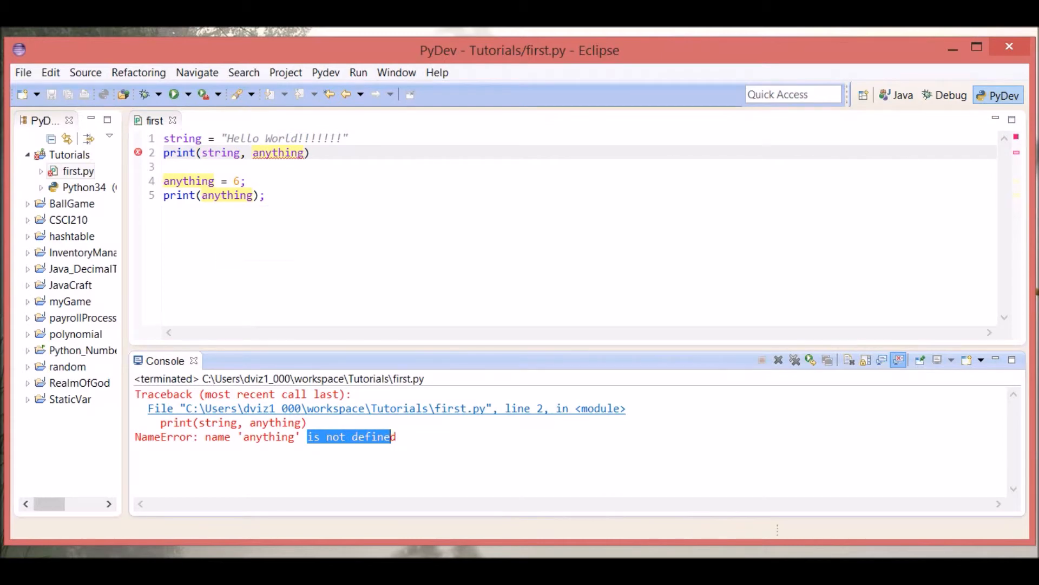
Move anything = 6 above the single print(string, anything) and run to print Hello World!!!!!!! 6
{"action": "left_click", "coordinate": [243, 181]}
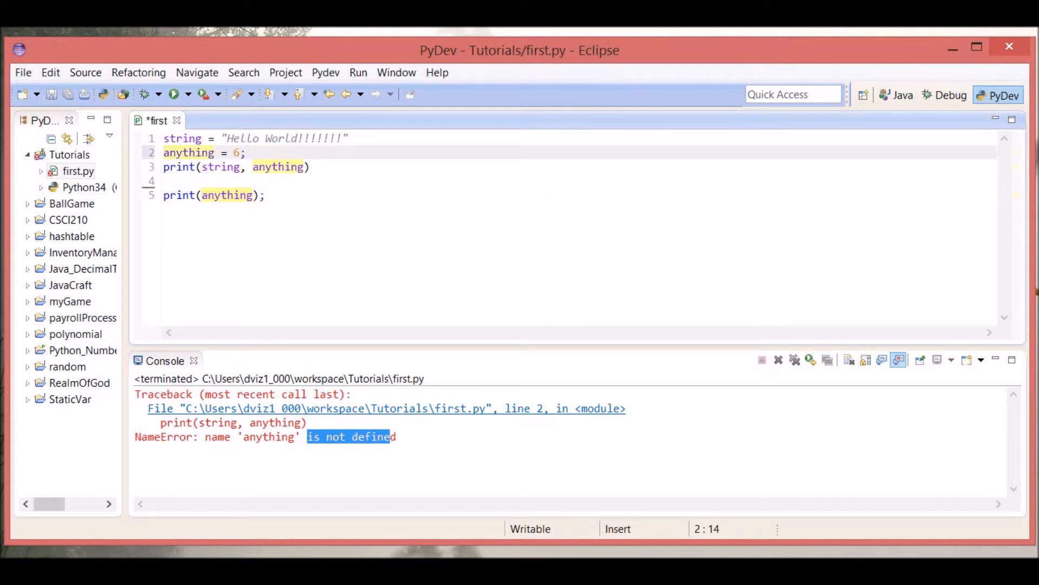
{"action": "key", "text": "Return"}
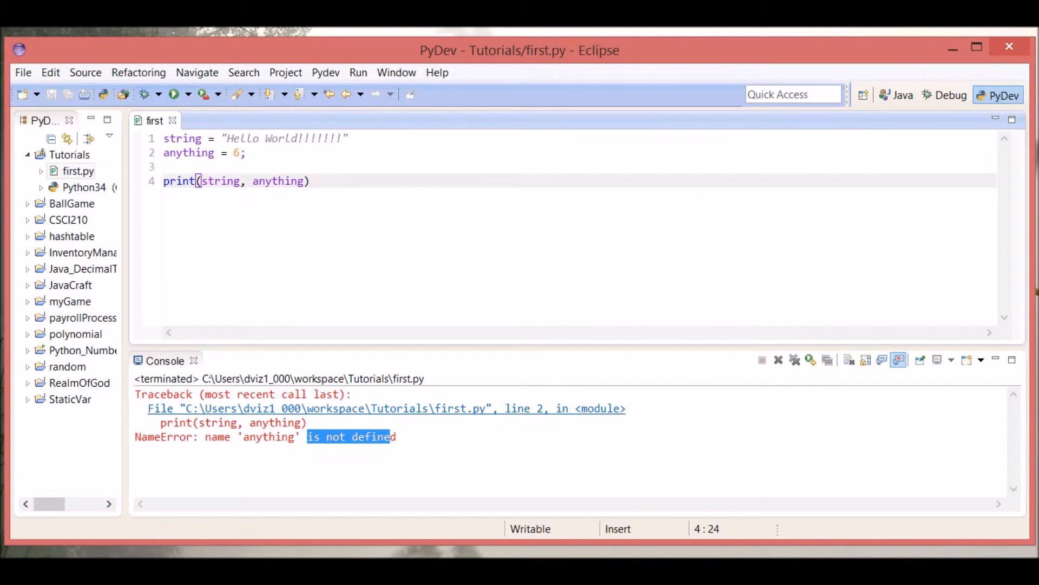
{"action": "left_click", "coordinate": [174, 94]}
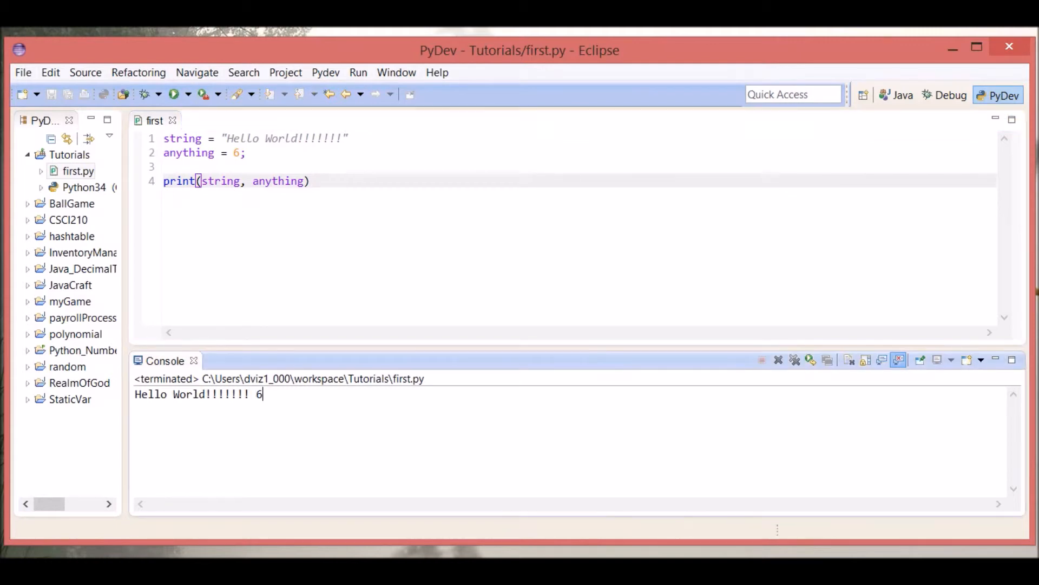
Trim the greeting to plain "Hello World", tidy the space after the comma, and save
{"action": "double_click", "coordinate": [258, 394]}
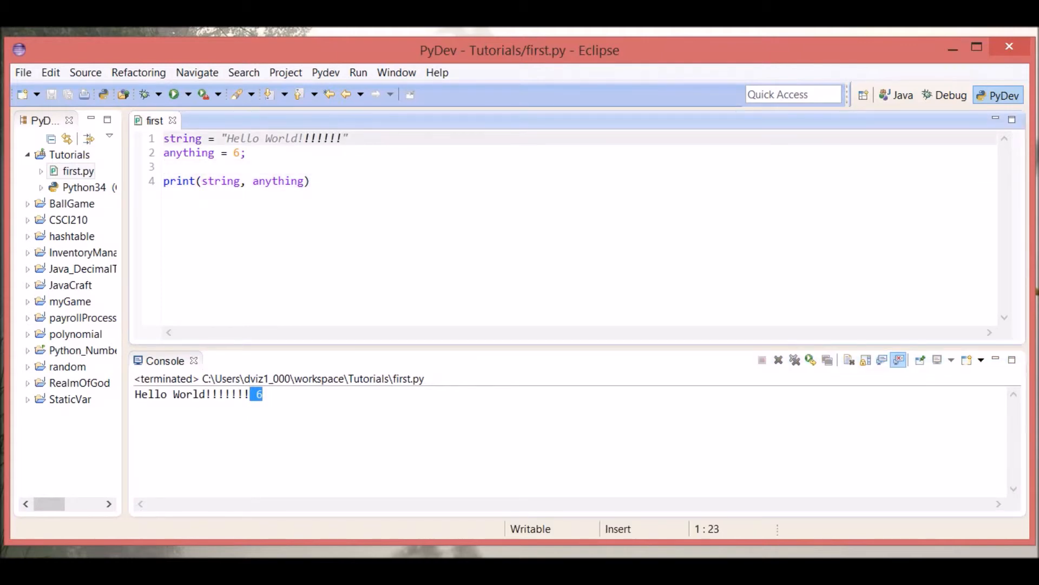
{"action": "key", "text": "BackSpace"}
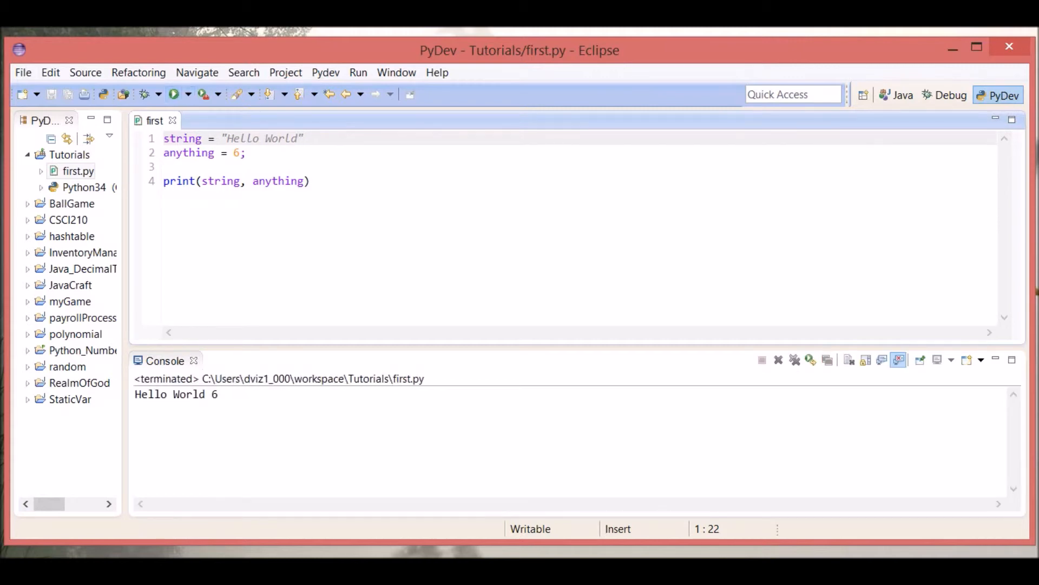
{"action": "left_click", "coordinate": [252, 181]}
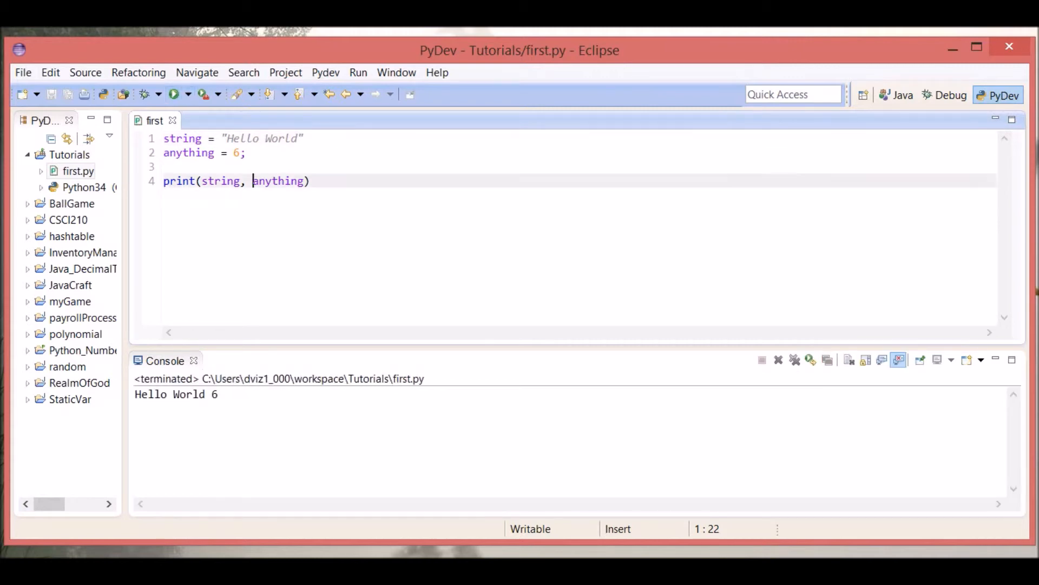
{"action": "key", "text": "BackSpace"}
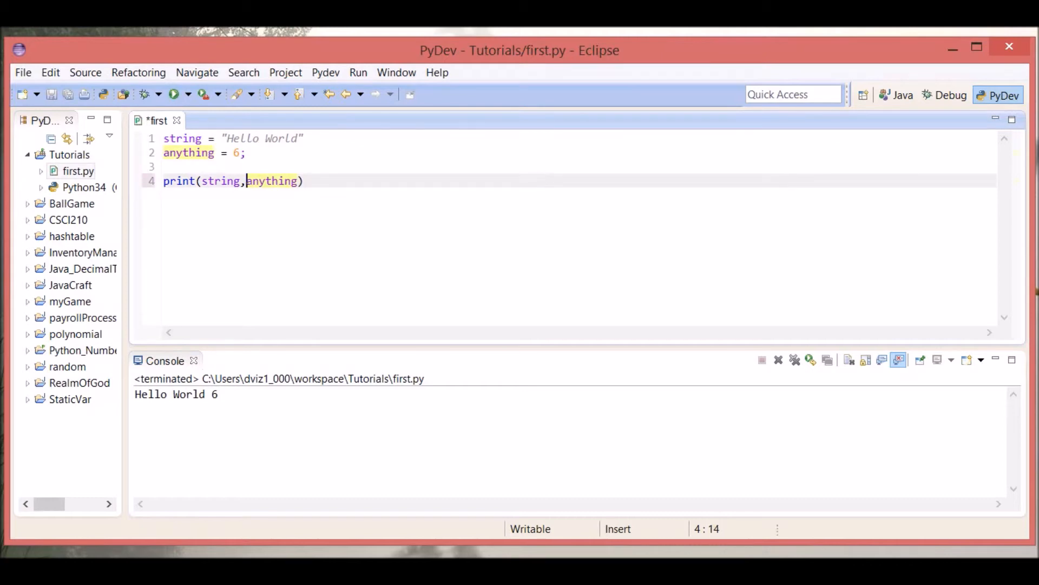
{"action": "key", "text": "ctrl+s"}
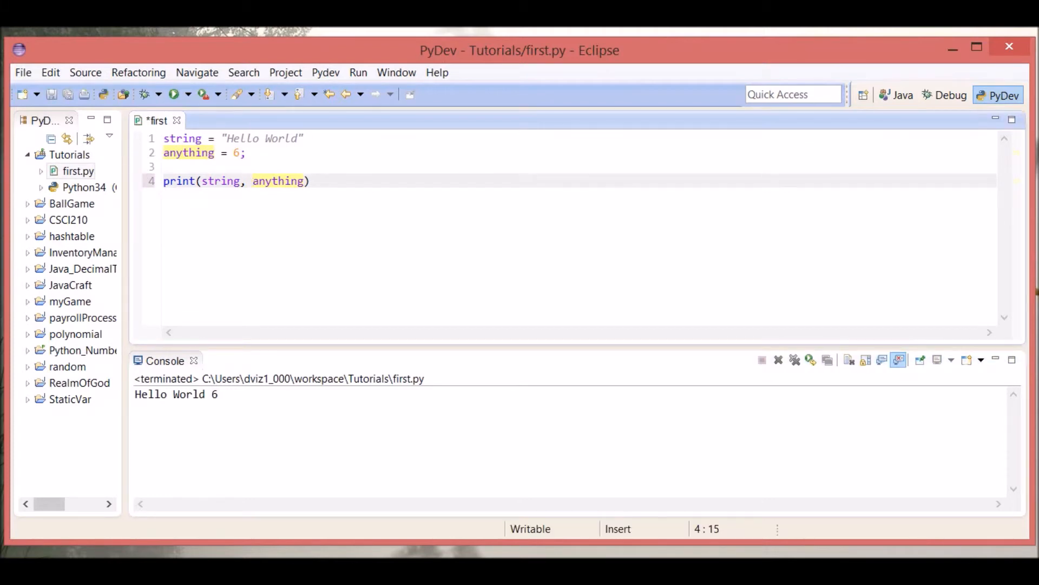
{"action": "key", "text": "ctrl+s"}
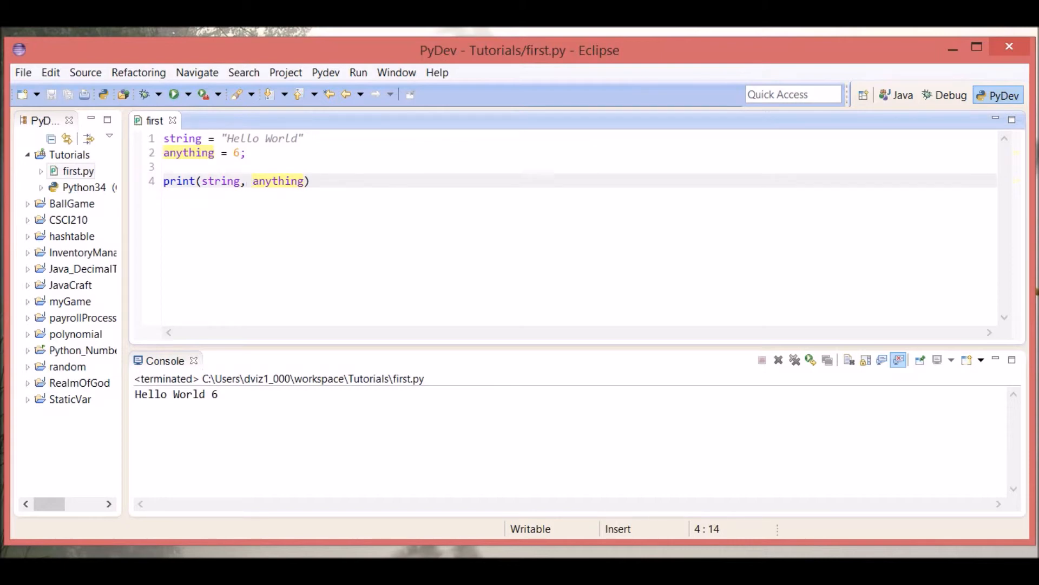
Replace the comma on line 4 so it reads print(string + anything)
{"action": "left_click", "coordinate": [245, 180]}
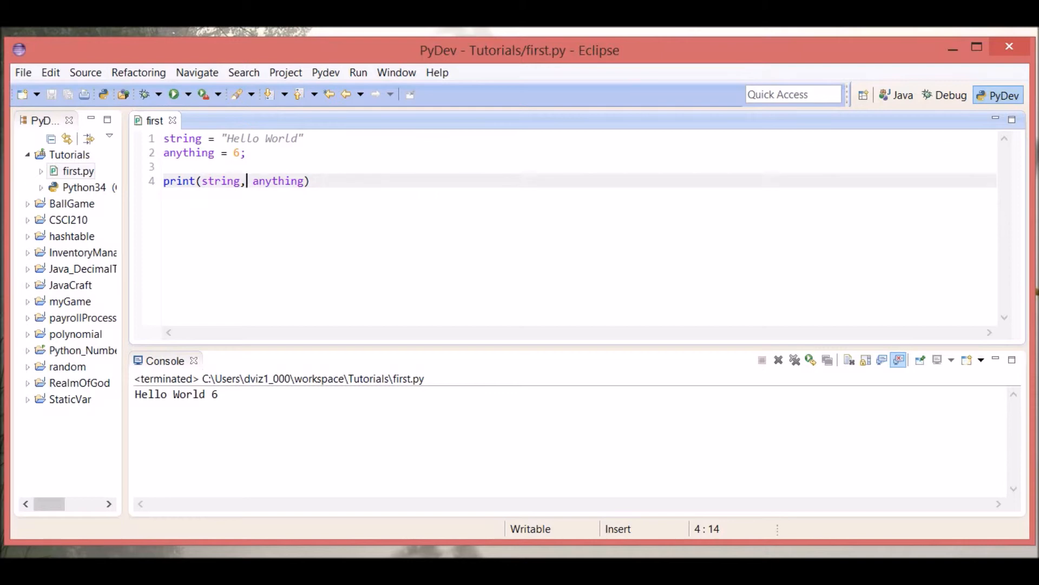
{"action": "key", "text": "BackSpace"}
{"action": "type", "text": " +"}
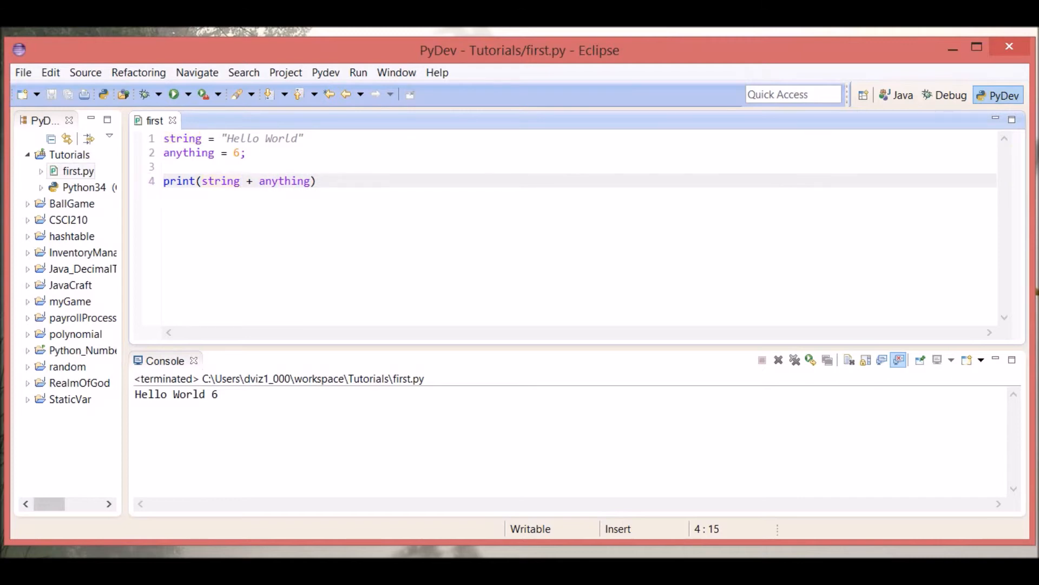
{"action": "left_click", "coordinate": [252, 181]}
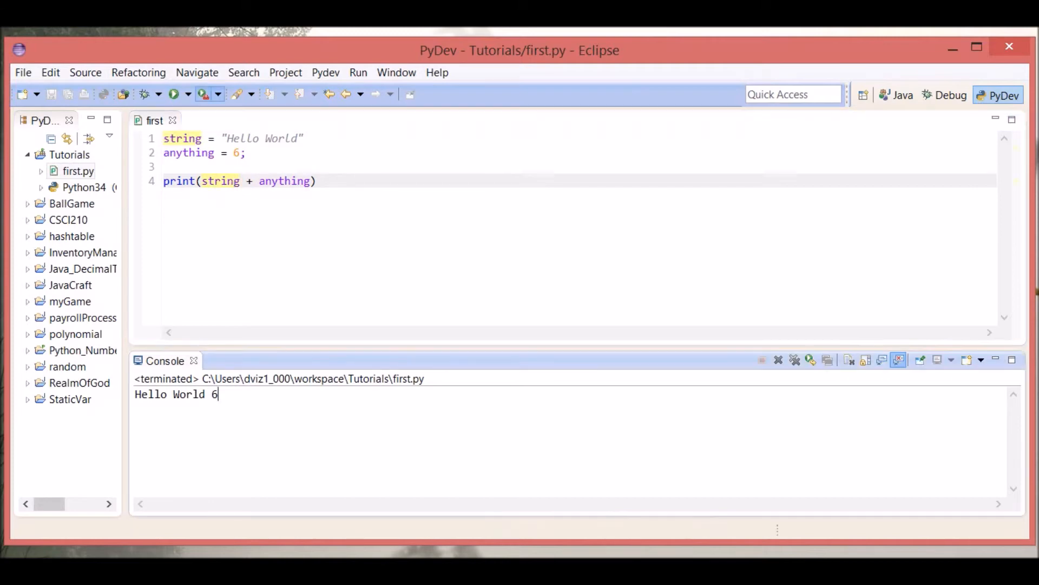
Run the plus join, then try a (string) cast before anything and save it
{"action": "left_click", "coordinate": [173, 93]}
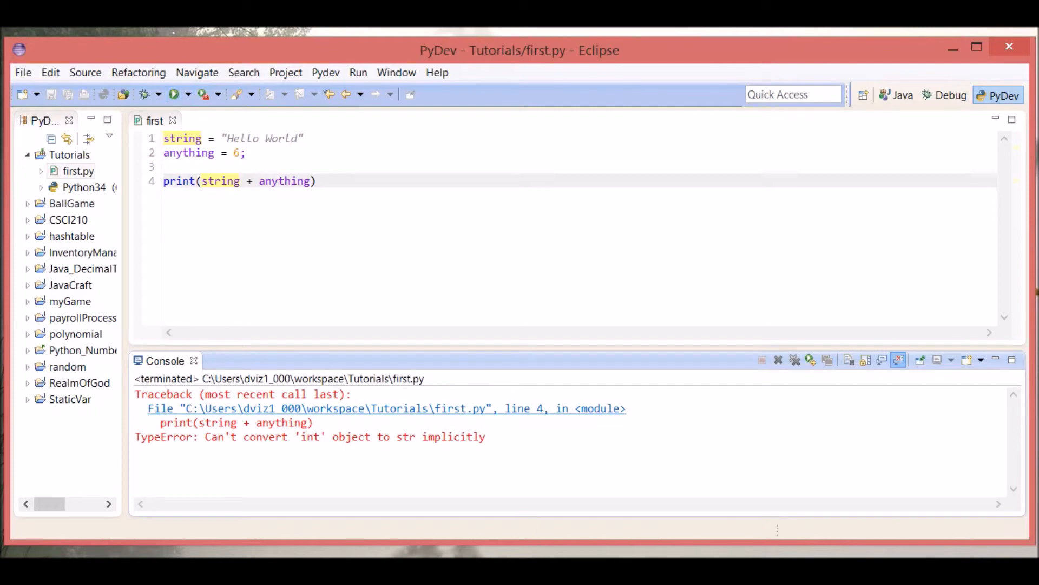
{"action": "left_click", "coordinate": [259, 181]}
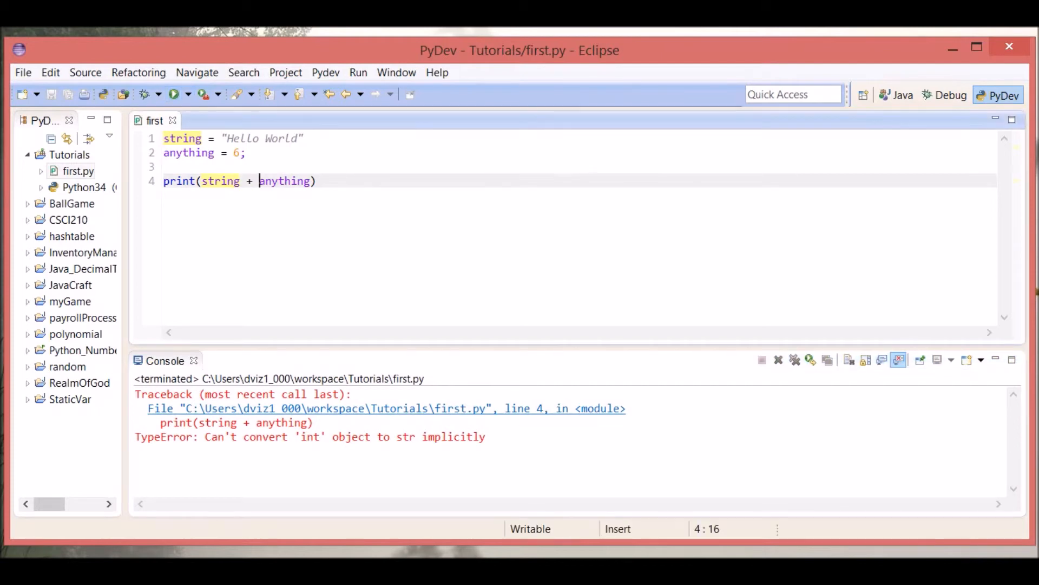
{"action": "type", "text": "("}
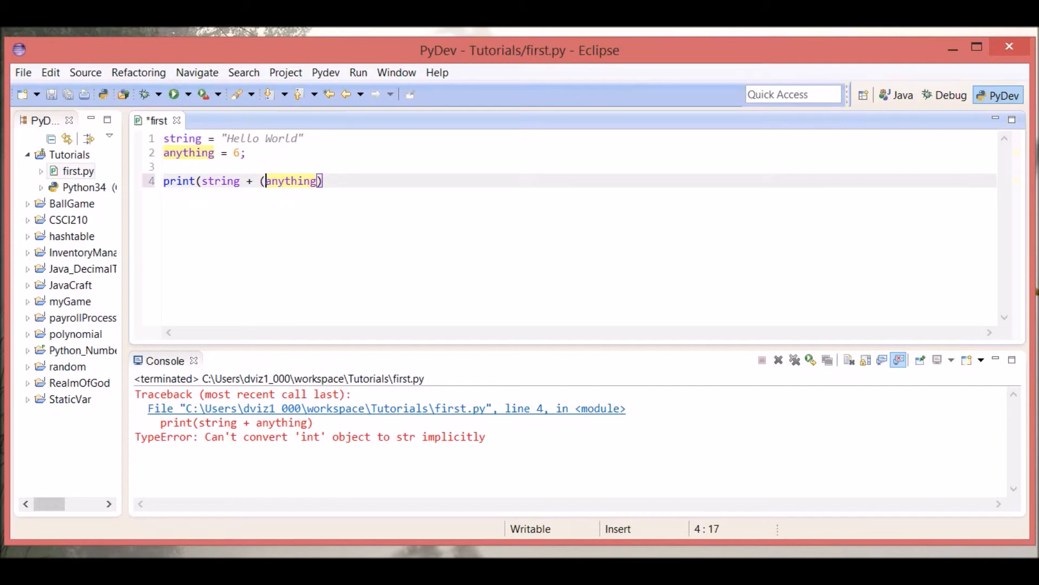
{"action": "type", "text": "String"}
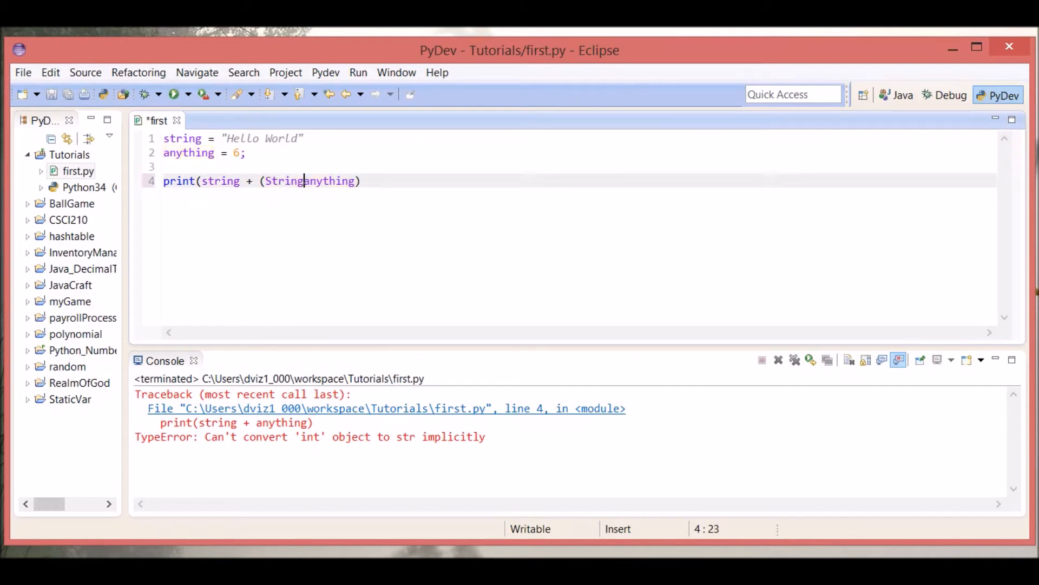
{"action": "key", "text": "Backspace"}
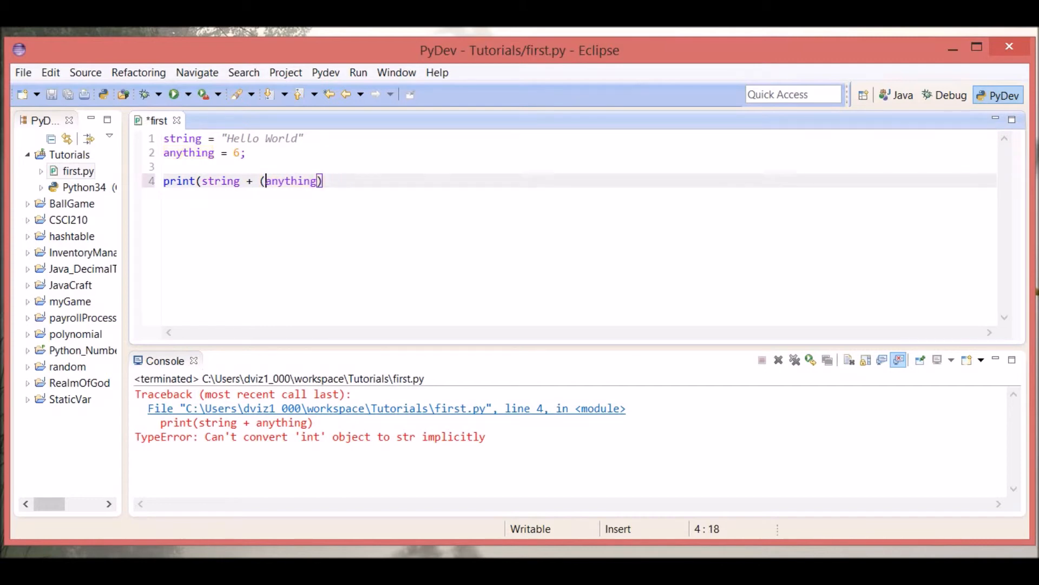
{"action": "type", "text": "string)"}
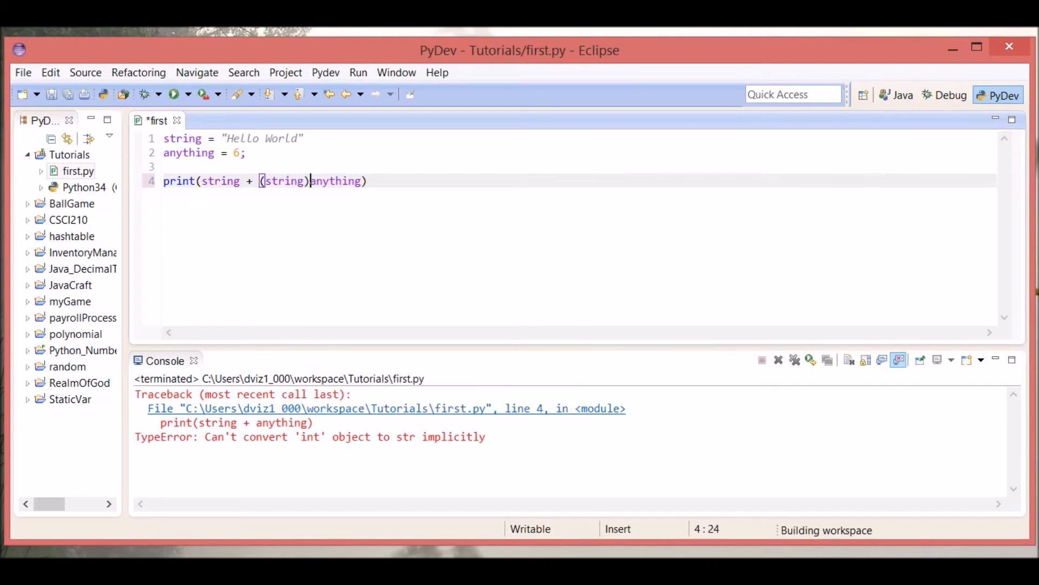
{"action": "key", "text": "ctrl+s"}
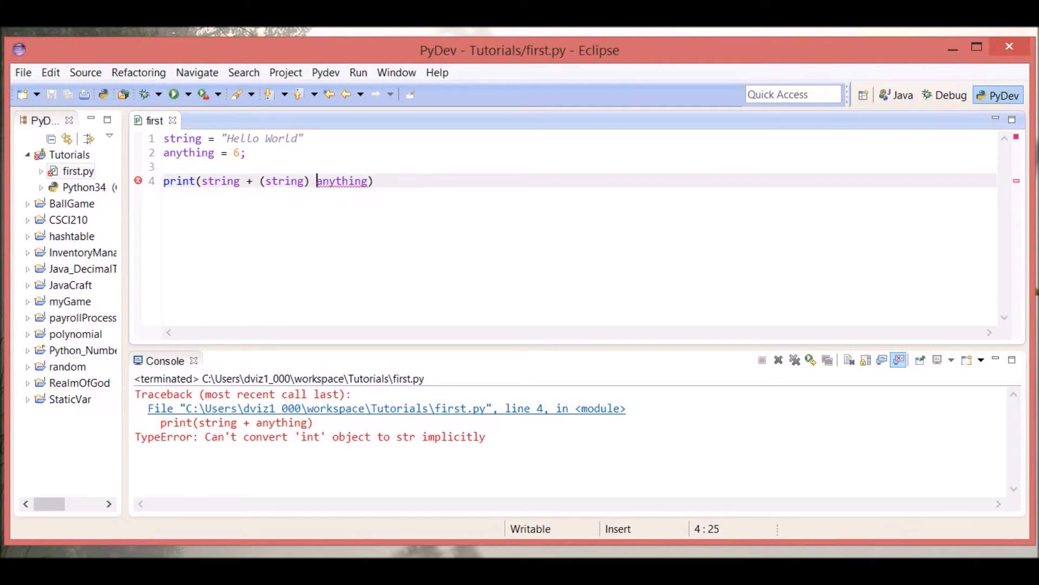
Delete the cast and the anything variable, leaving print(string + )
{"action": "left_click", "coordinate": [285, 180]}
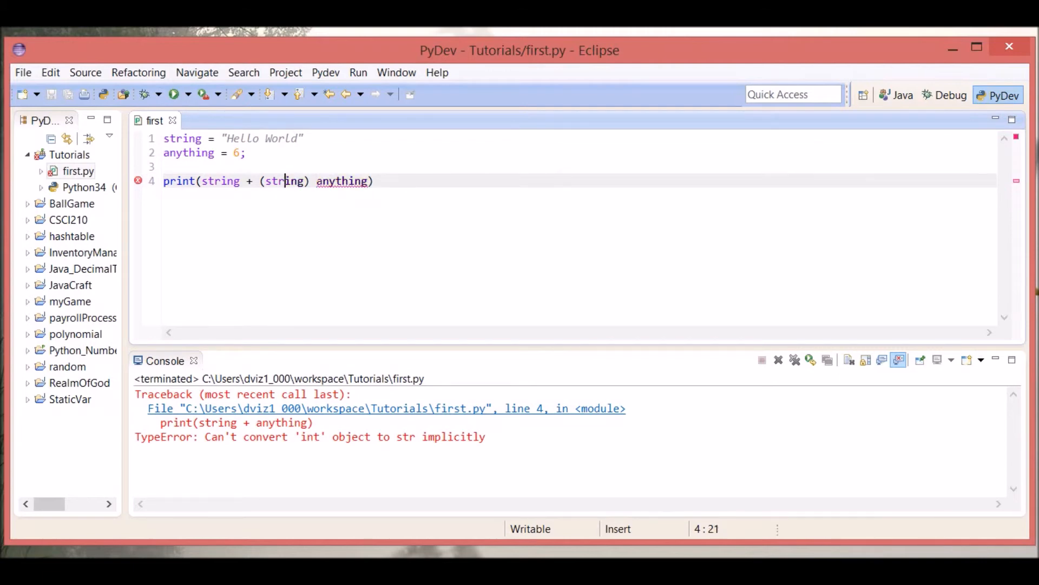
{"action": "key", "text": "BackSpace"}
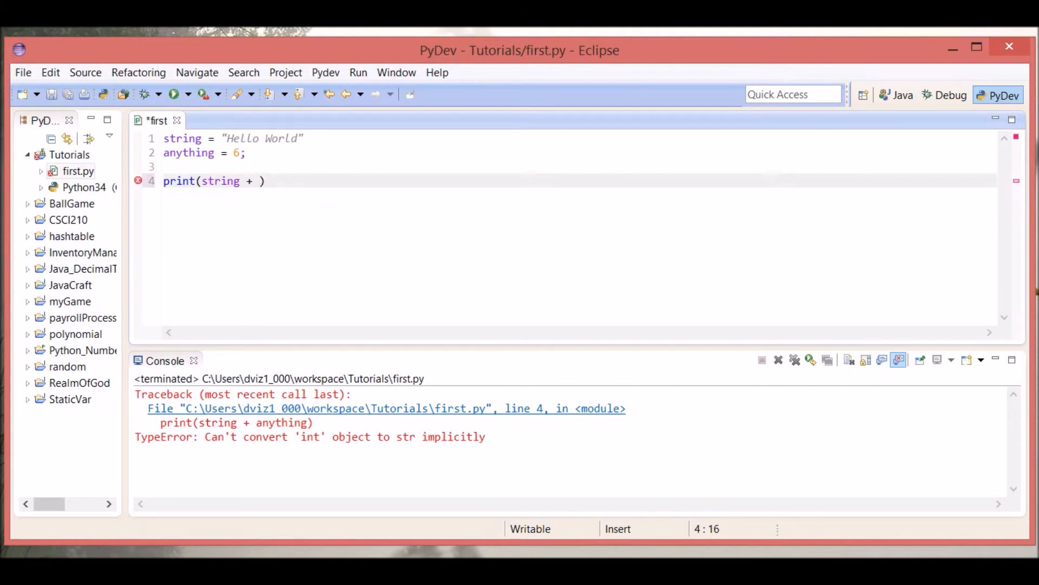
Run once, then rewrite line 4 as print(string + "") joining with an empty string
{"action": "left_click", "coordinate": [173, 95]}
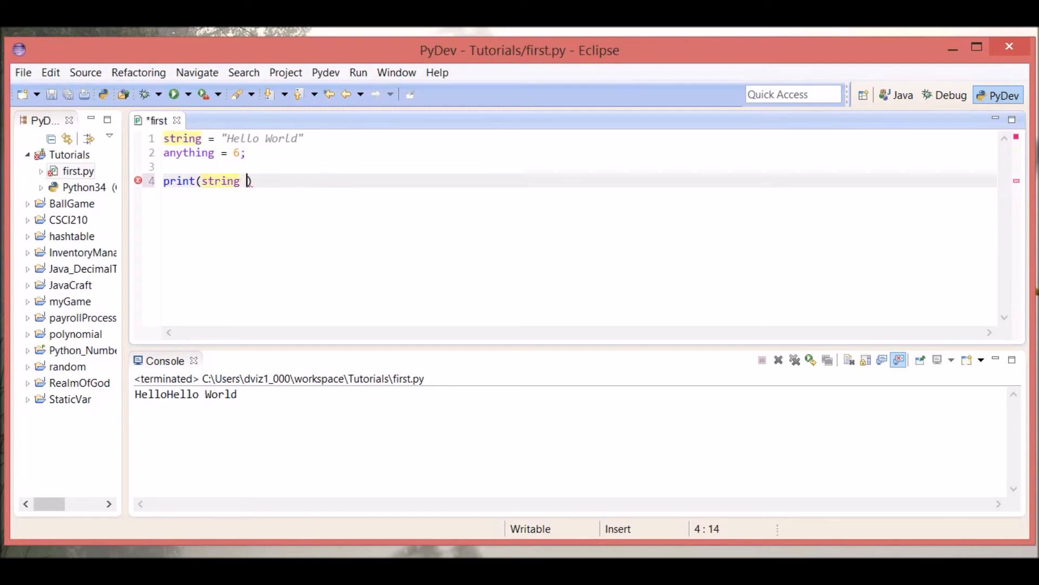
{"action": "type", "text": "+"}
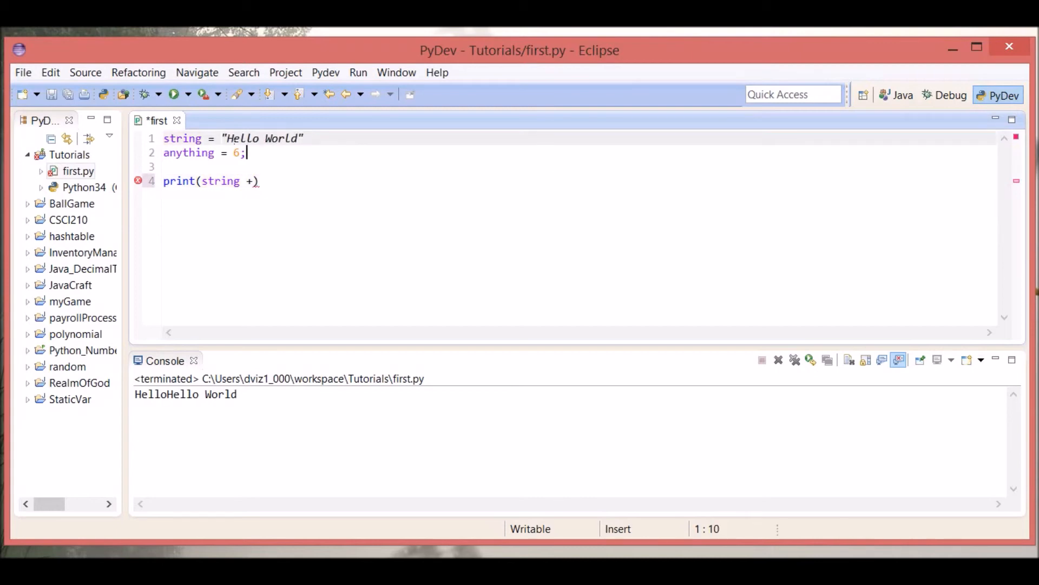
{"action": "left_click", "coordinate": [247, 153]}
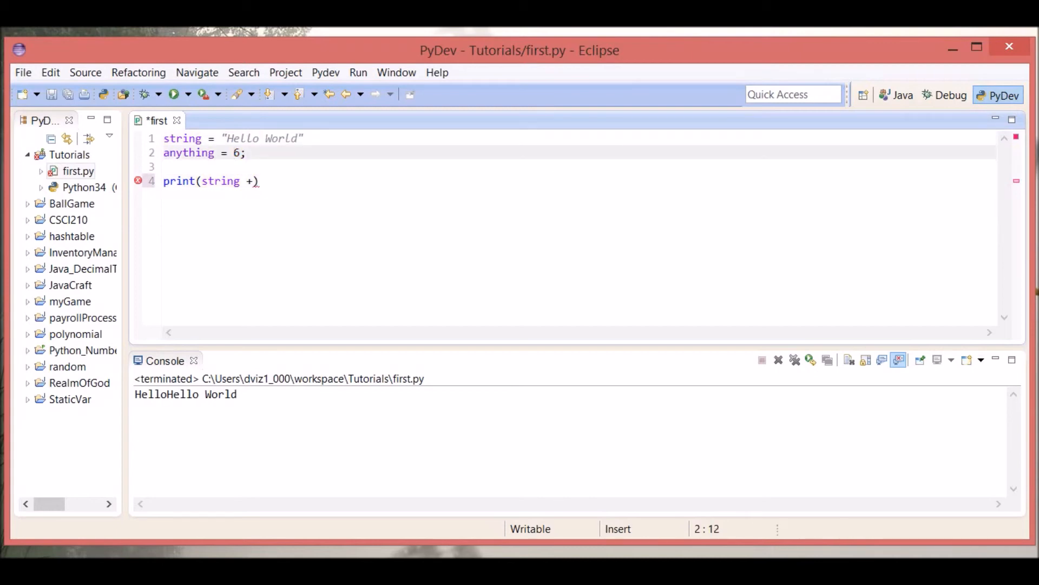
{"action": "left_click", "coordinate": [197, 181]}
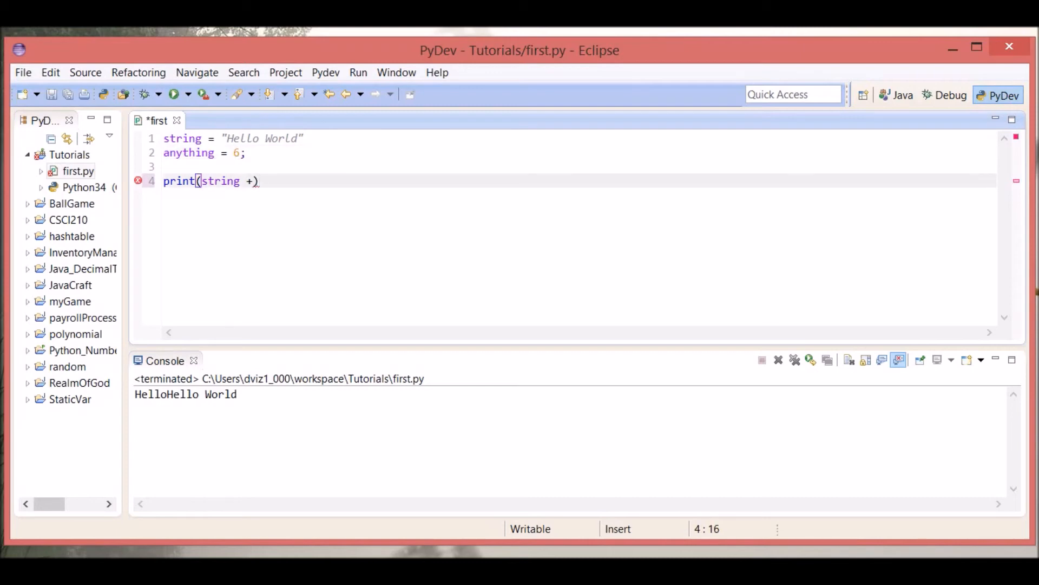
{"action": "key", "text": "BackSpace"}
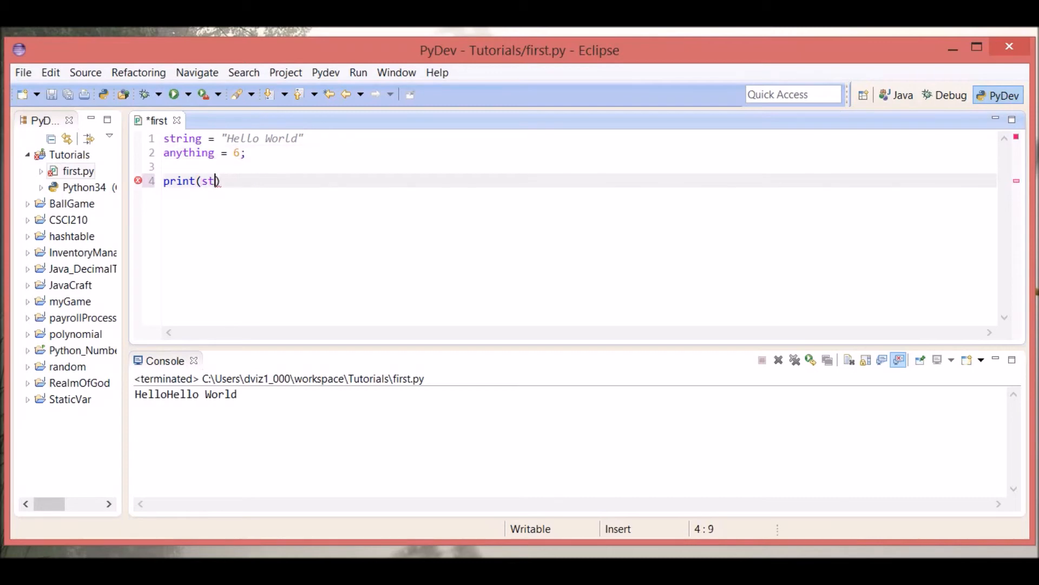
{"action": "type", "text": "\"\""}
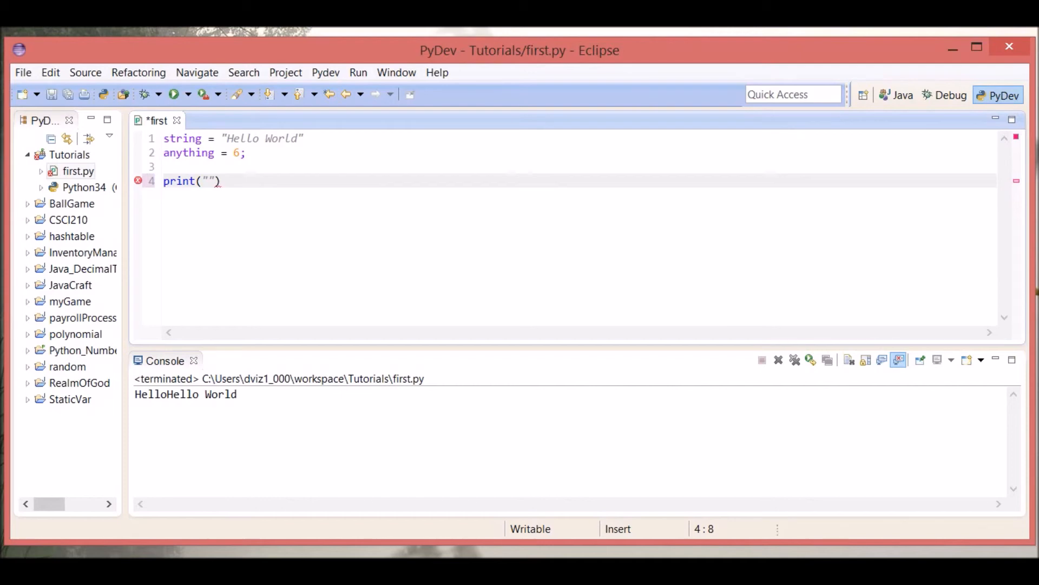
{"action": "type", "text": "He"}
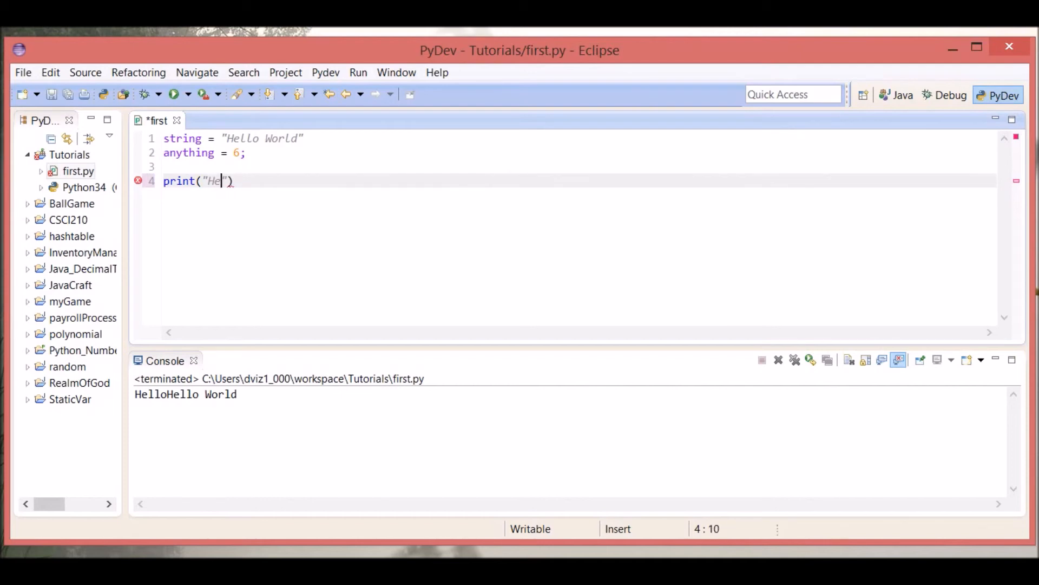
{"action": "key", "text": "BackSpace"}
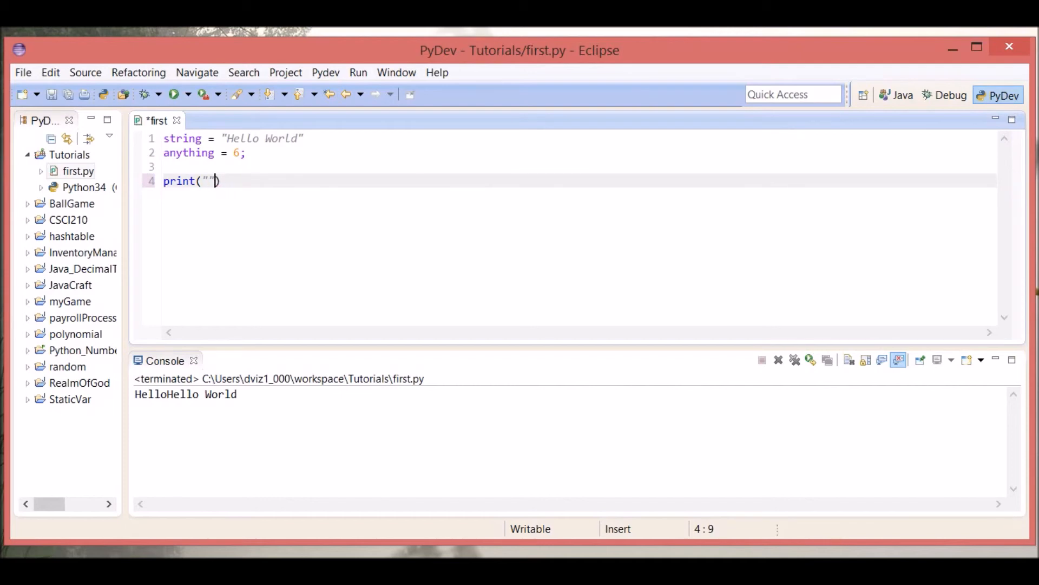
{"action": "key", "text": "BackSpace"}
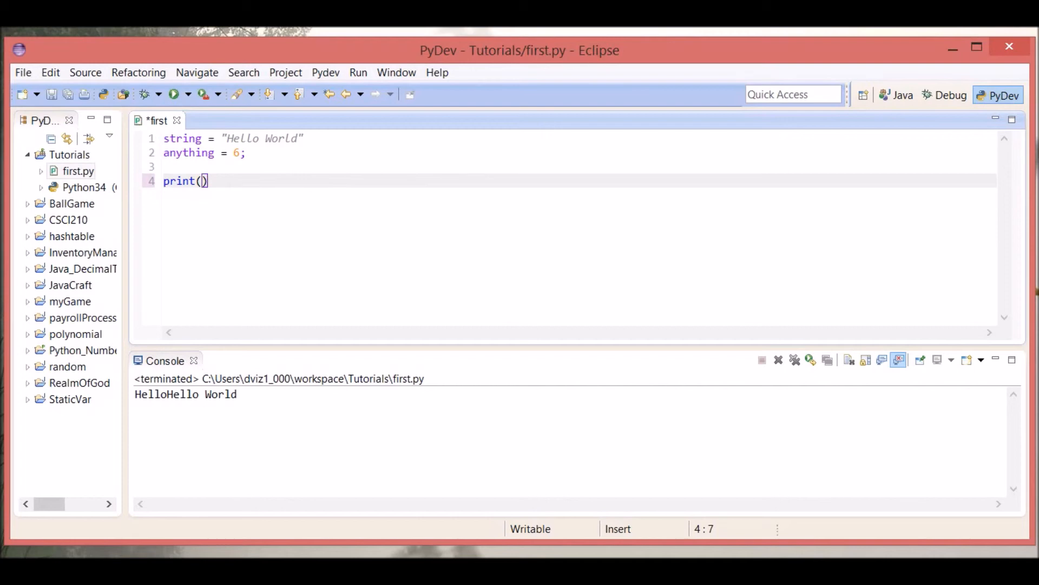
{"action": "type", "text": "string"}
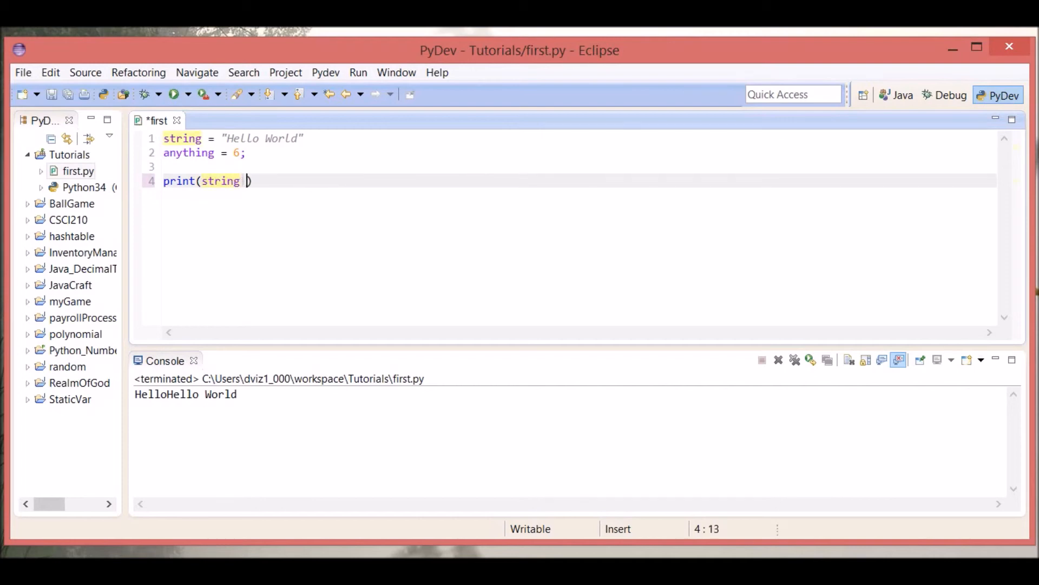
{"action": "type", "text": "+ \"\""}
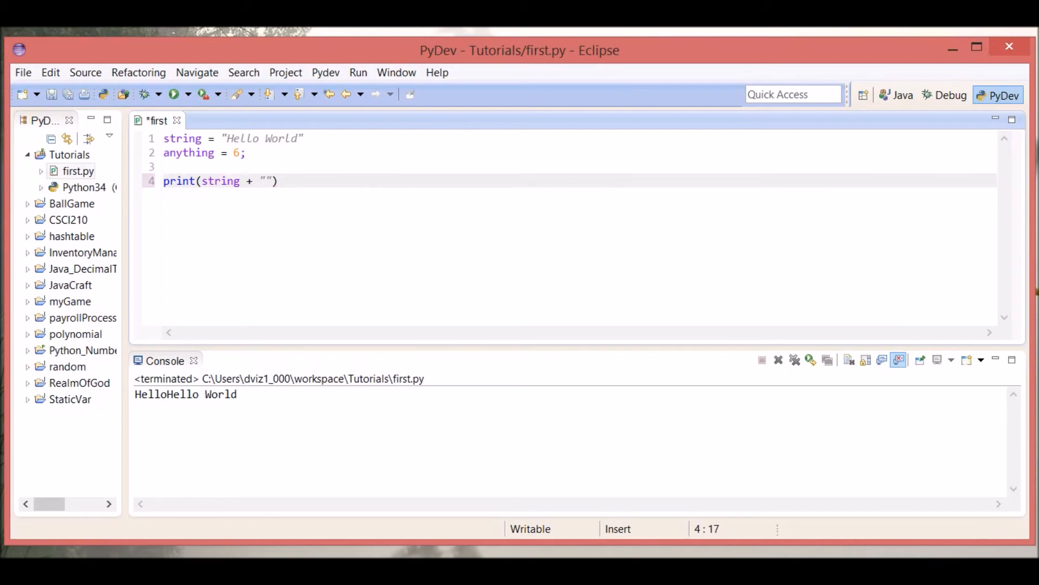
Fill the literal with goodbye, save, and run to get Hello Worldgoodbye
{"action": "left_click", "coordinate": [264, 181]}
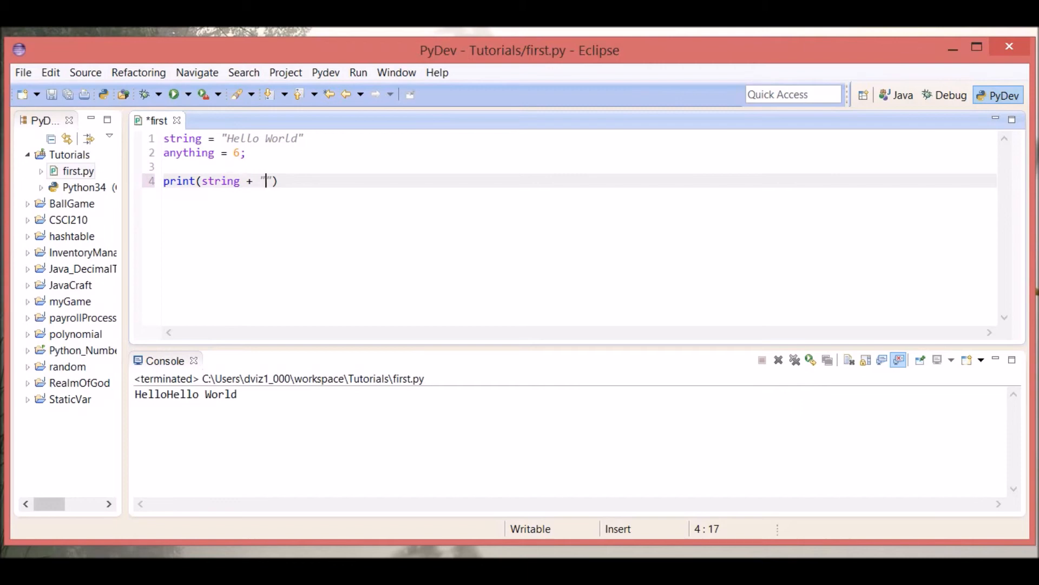
{"action": "type", "text": "goodbye"}
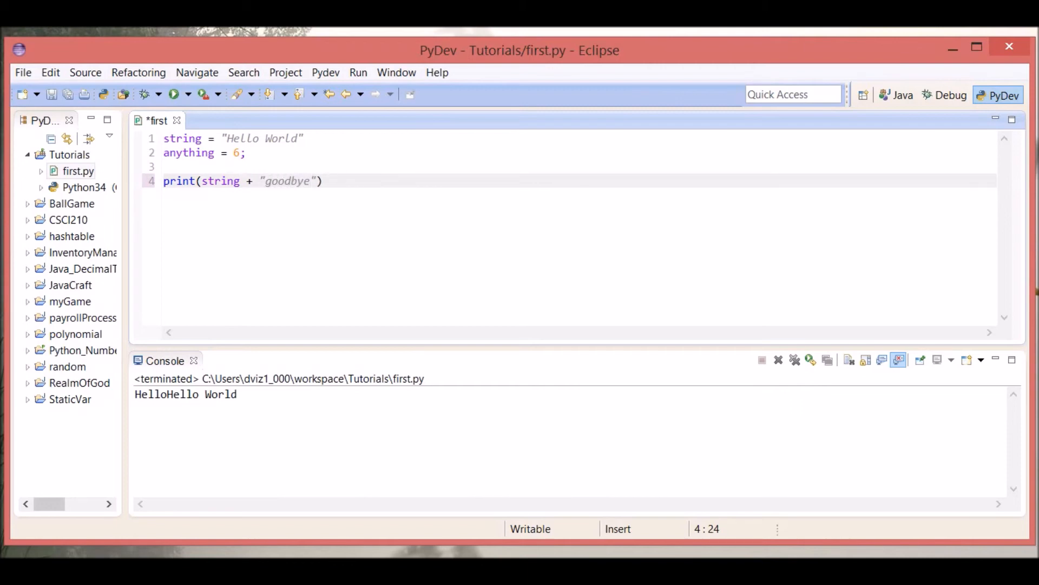
{"action": "key", "text": "ctrl+s"}
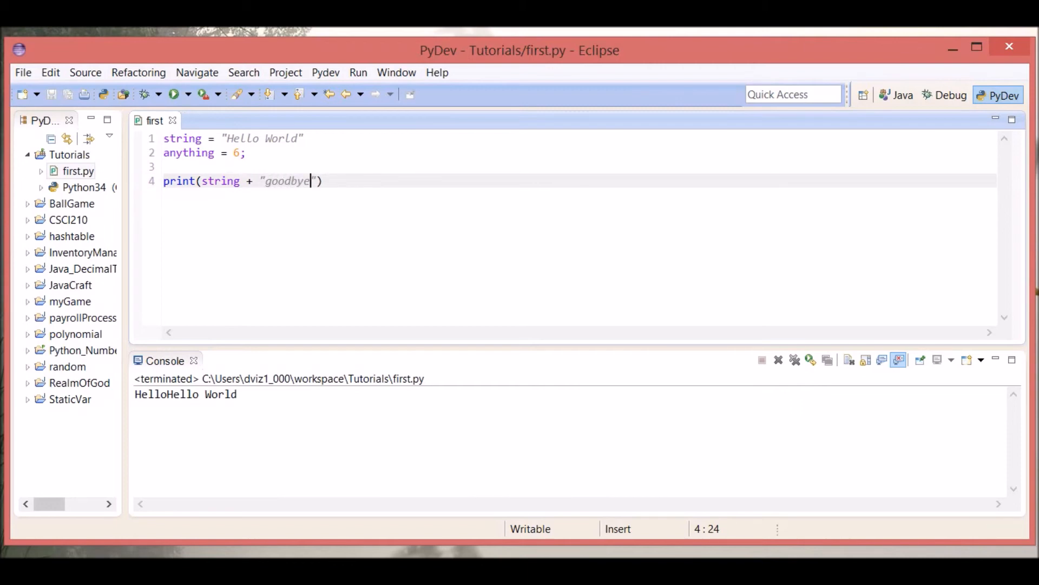
{"action": "left_click", "coordinate": [173, 93]}
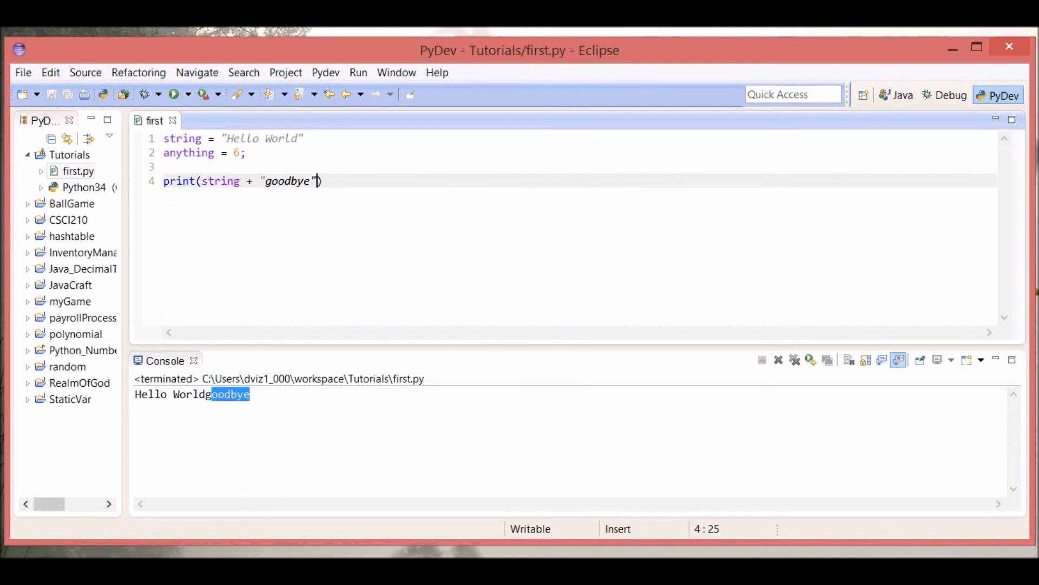
Add a leading space so line 4 prints string + " goodbye"
{"action": "left_click", "coordinate": [165, 153]}
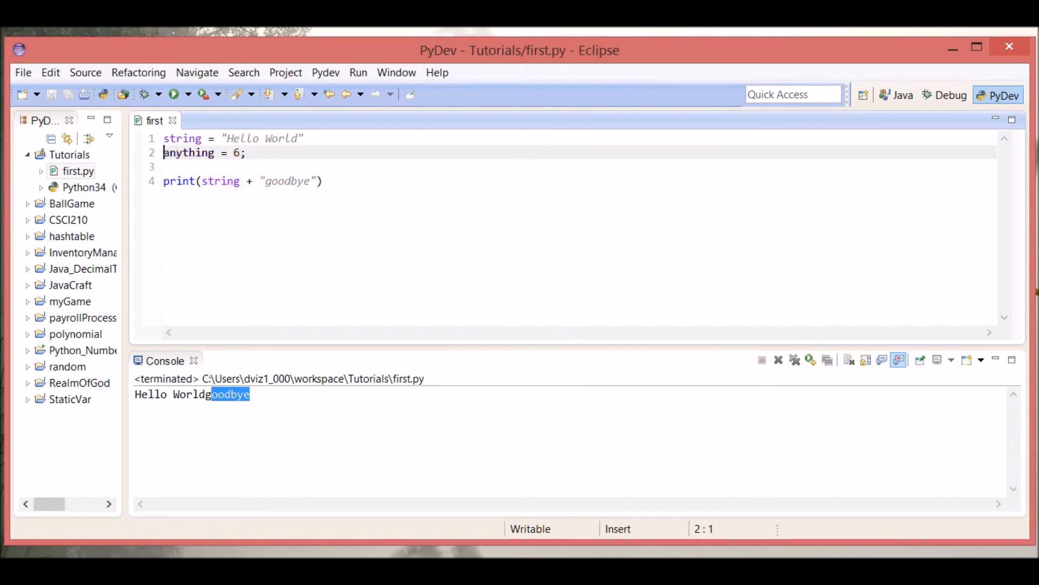
{"action": "left_click", "coordinate": [271, 181]}
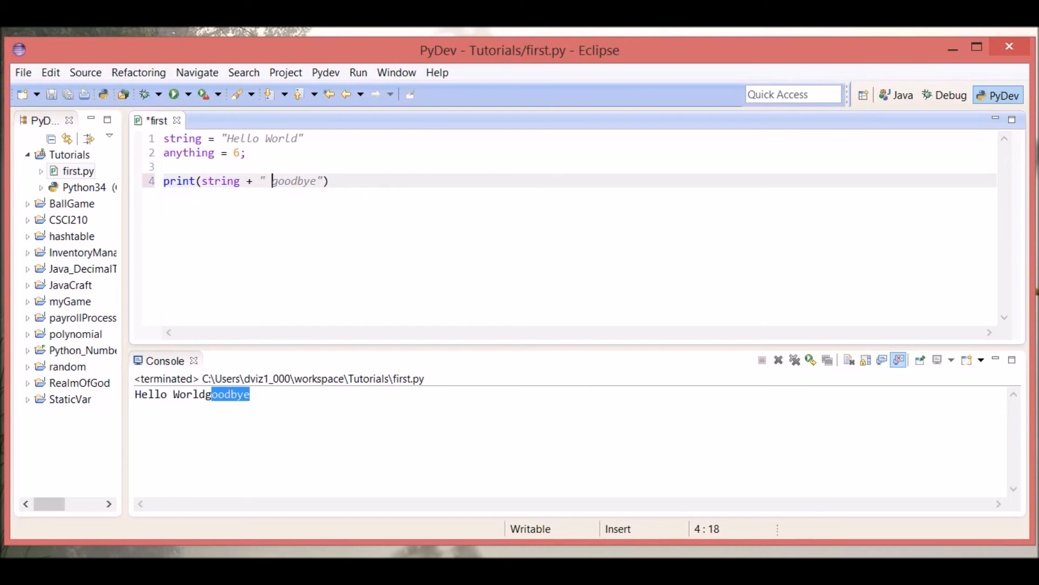
{"action": "key", "text": "ctrl+s"}
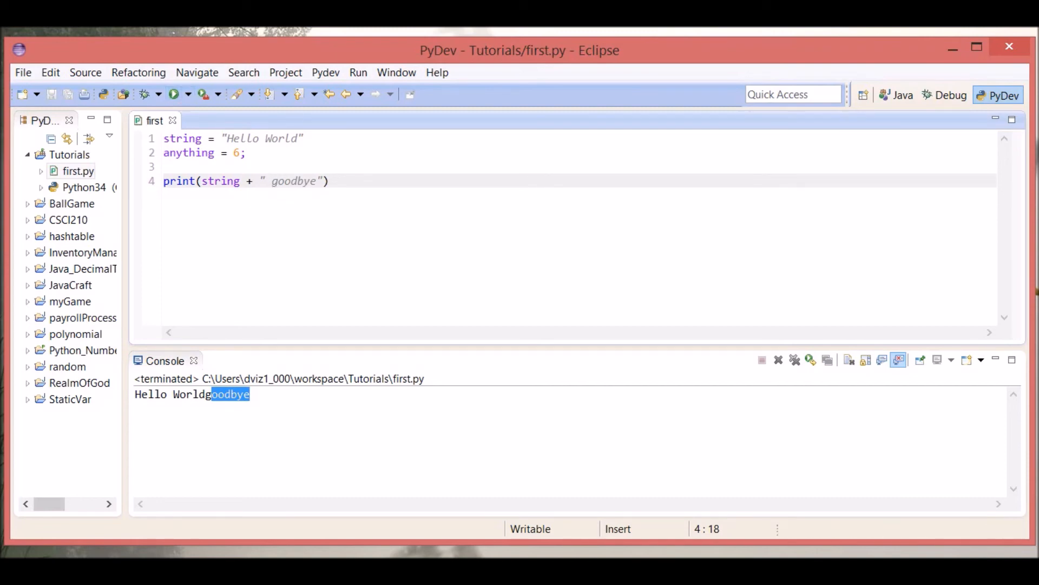
{"action": "left_click", "coordinate": [201, 181]}
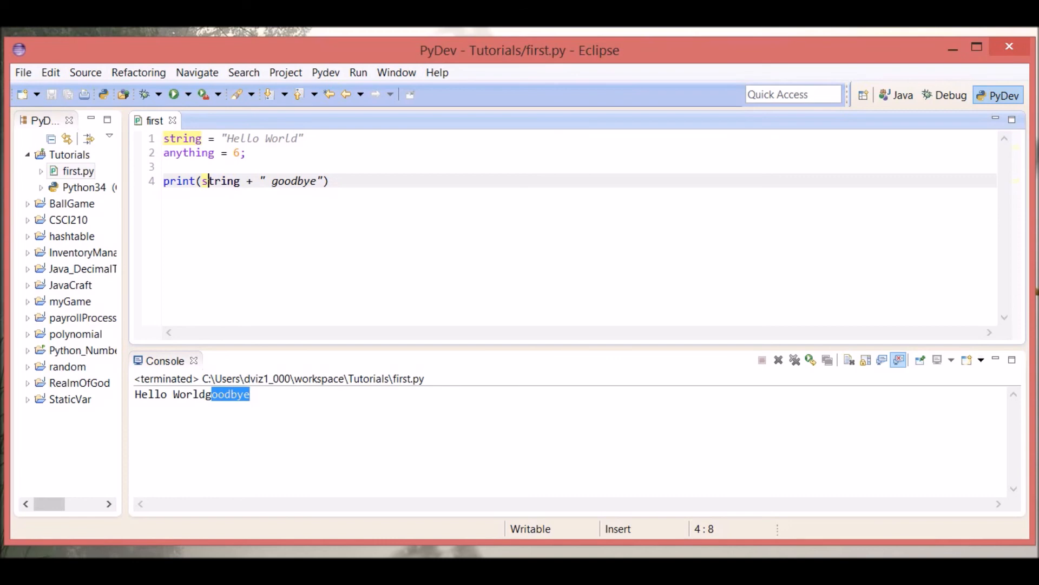
{"action": "mouse_move", "coordinate": [173, 120]}
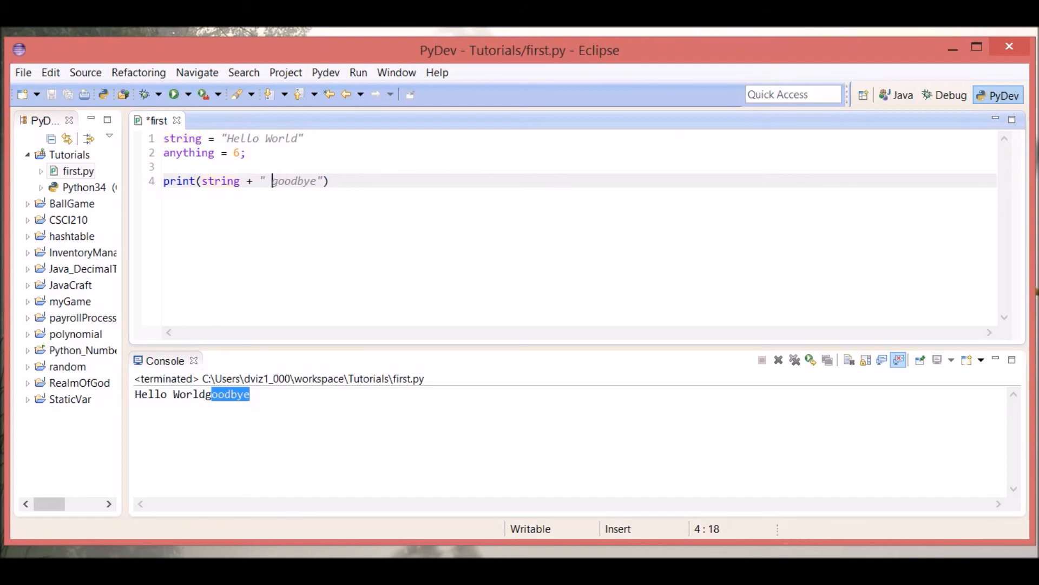
Run the spaced version, then switch line 4 to print(string, "goodbye") and save
{"action": "key", "text": "ctrl+s"}
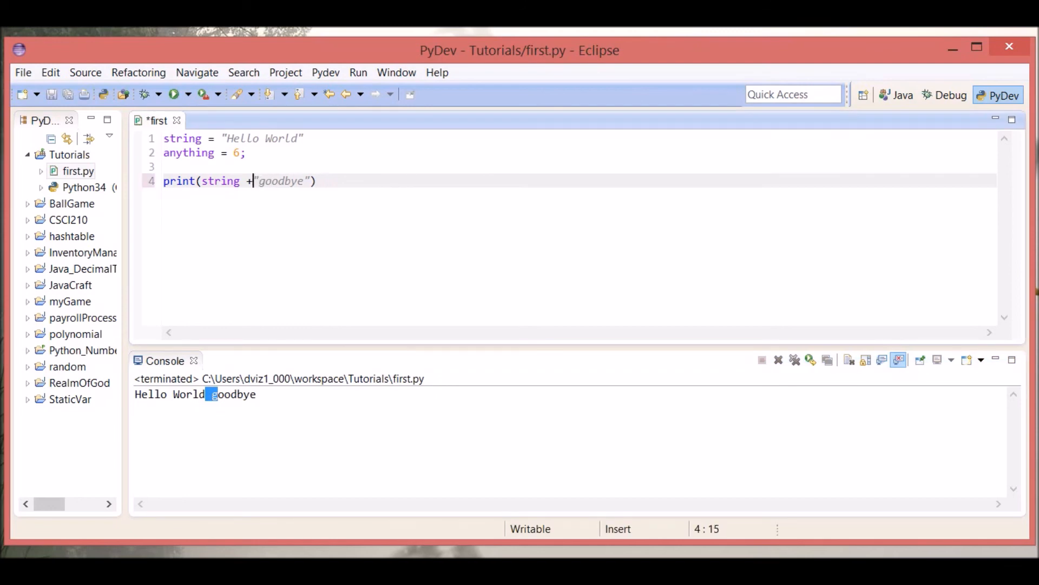
{"action": "type", "text": ","}
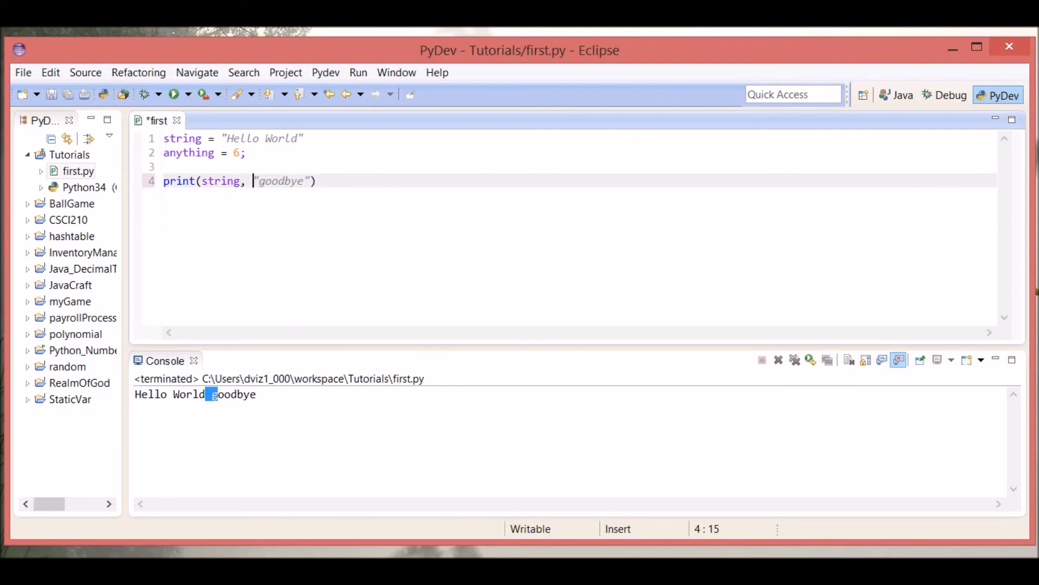
{"action": "key", "text": "ctrl+s"}
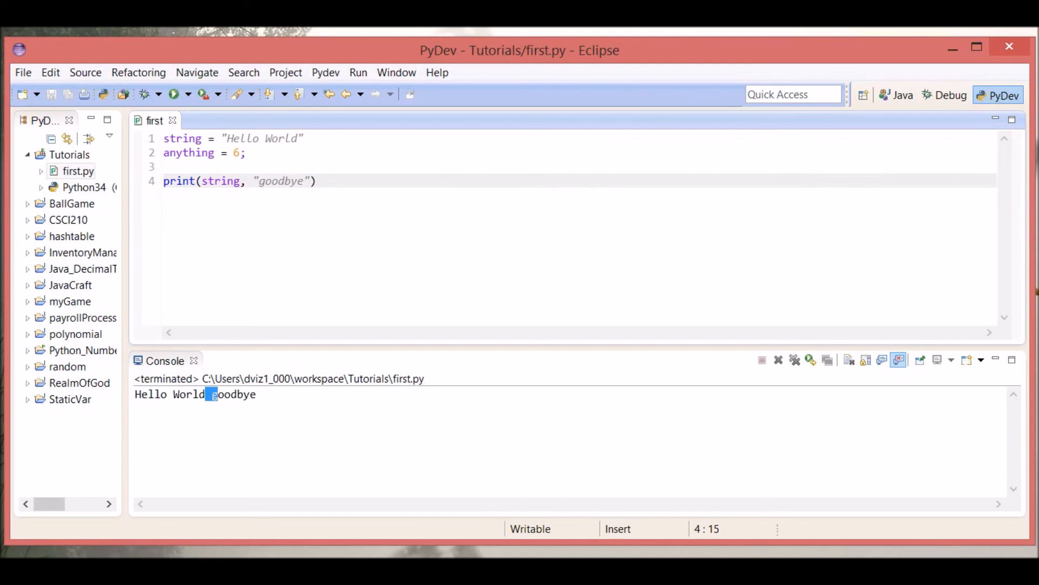